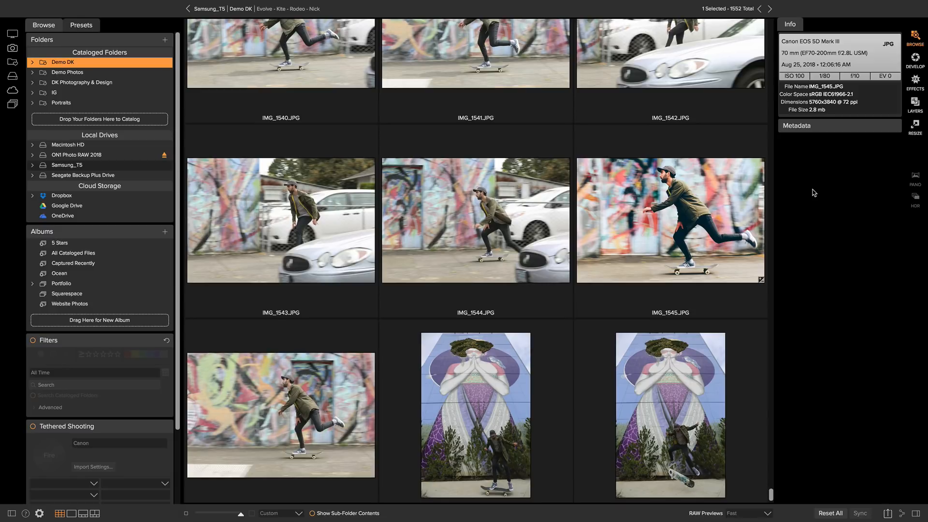
pyautogui.moveTo(647, 218)
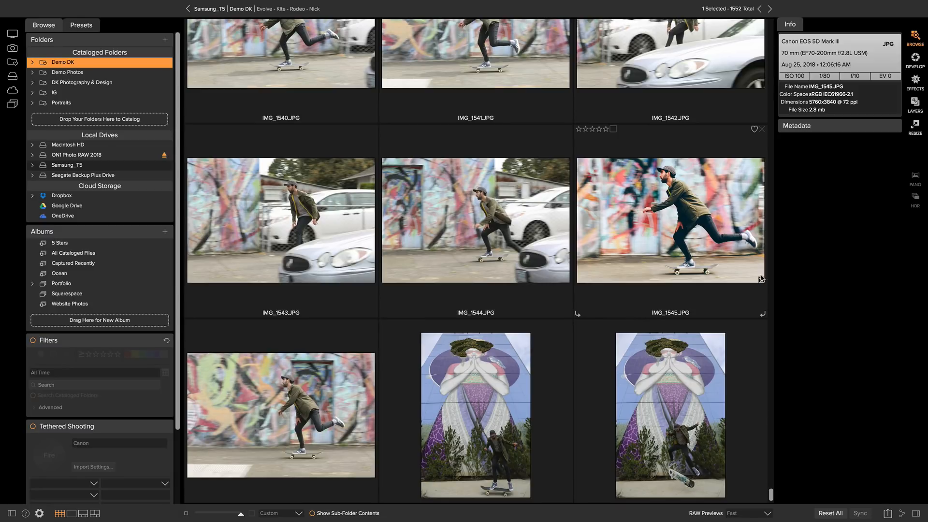
pyautogui.moveTo(761, 281)
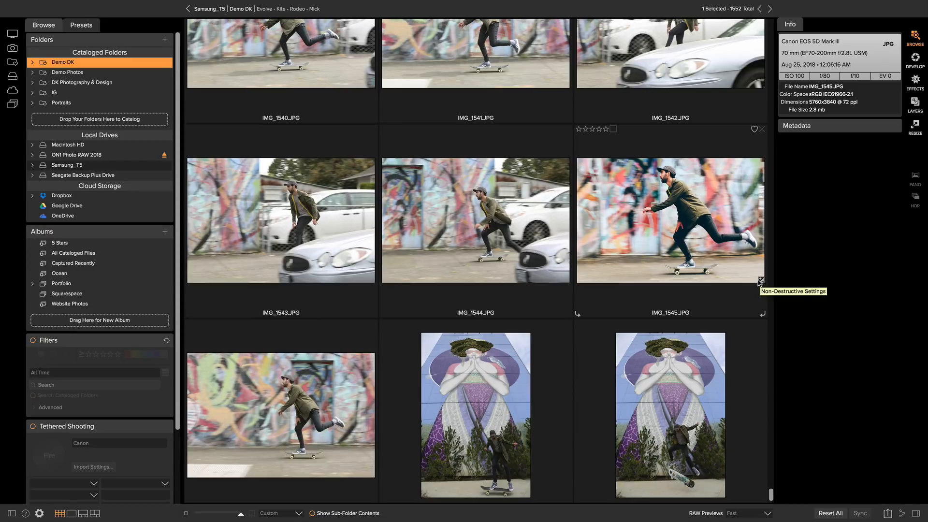
# Select the IMG_1545.JPG skateboarder thumbnail in the Browse grid.
pyautogui.click(669, 220)
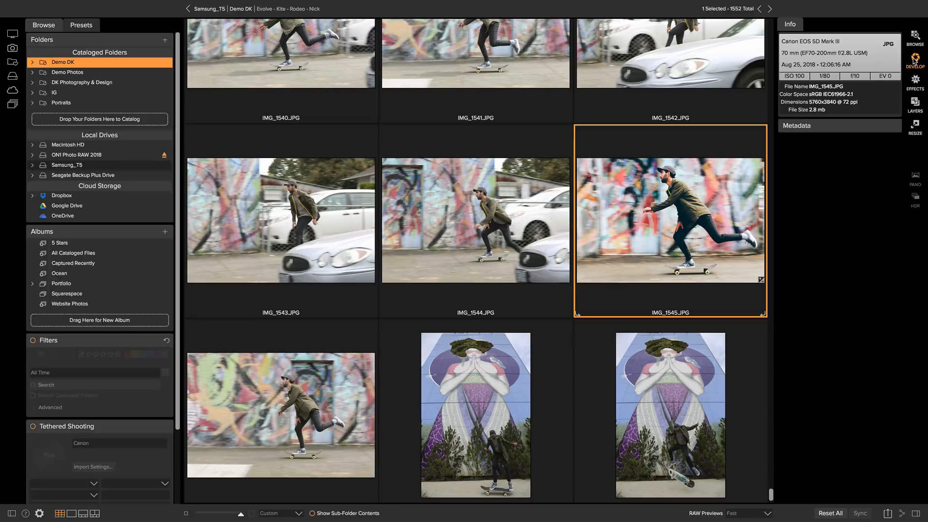
# Bring the selected skateboarder photo into the Develop module.
pyautogui.click(915, 59)
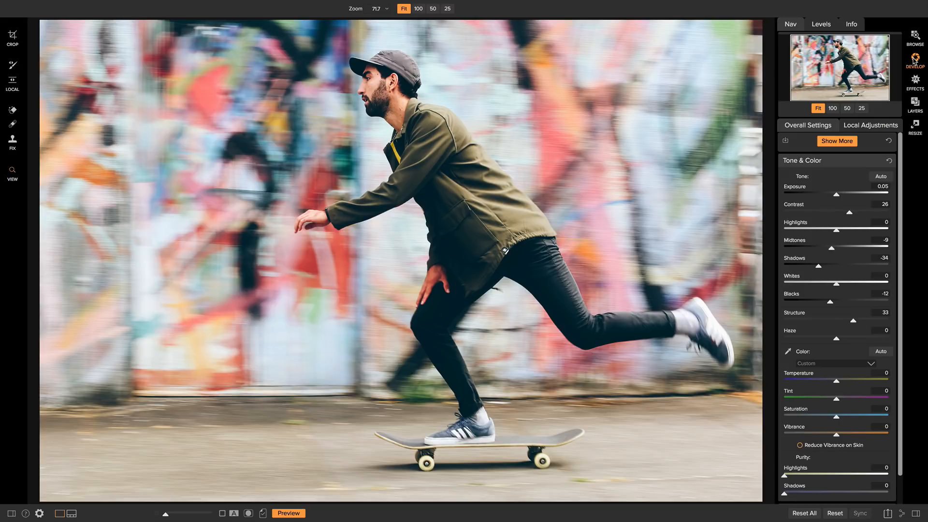
pyautogui.moveTo(411, 210)
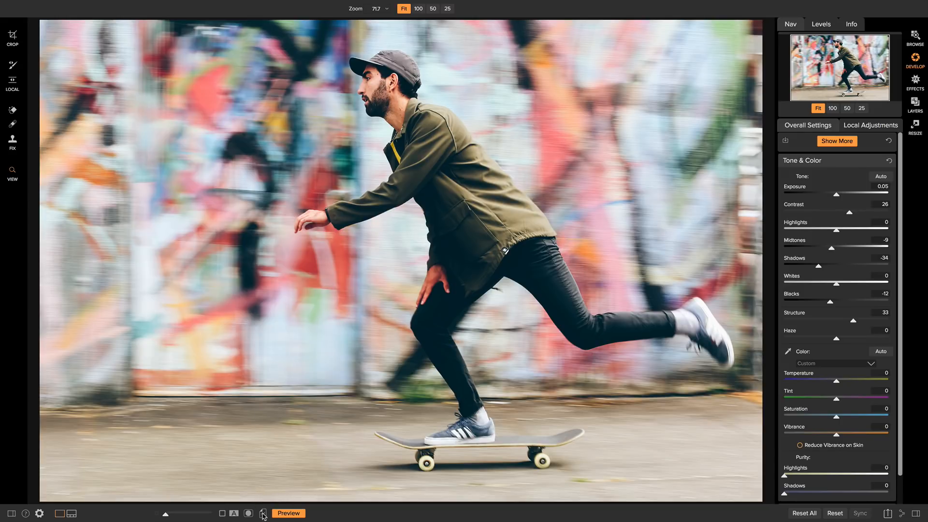
pyautogui.moveTo(261, 513)
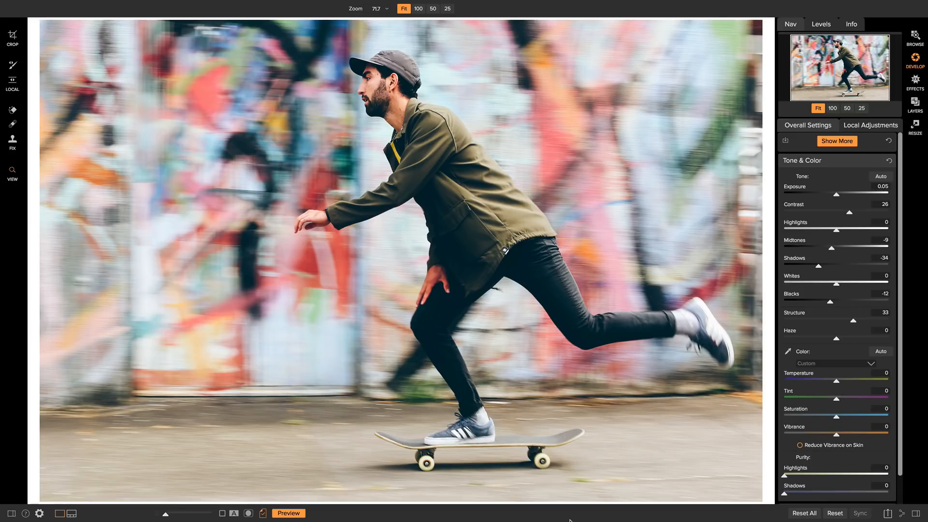
pyautogui.moveTo(768, 376)
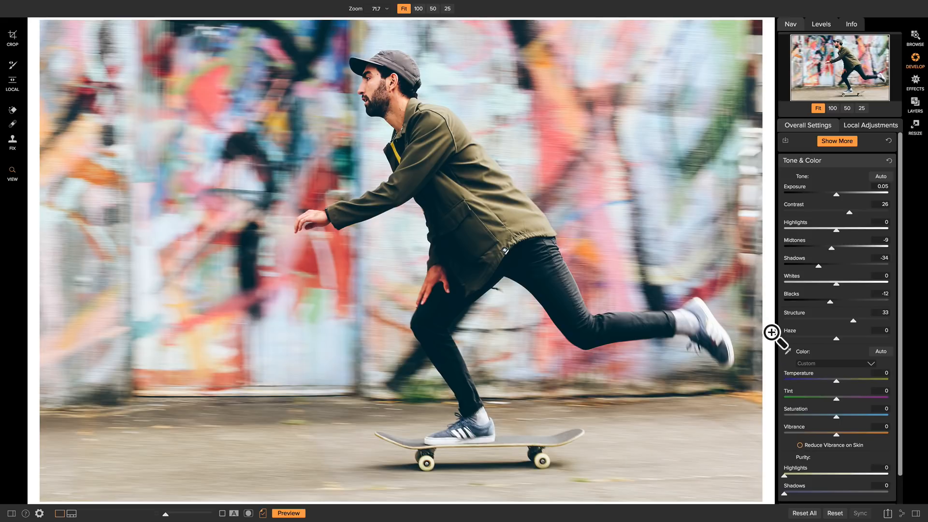
pyautogui.moveTo(773, 295)
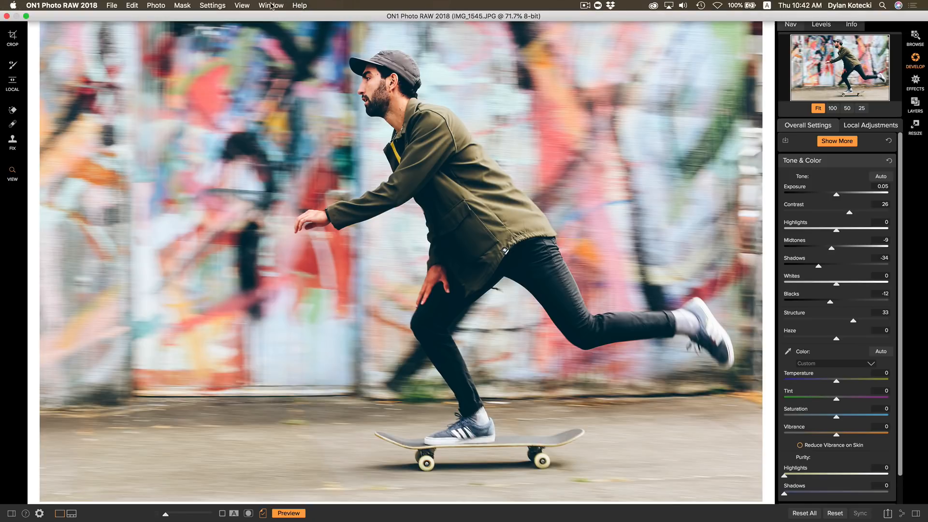
# Soft-proof against sRGB IEC61966-2.1 and enable Simulate Paper and Ink from the View menu.
pyautogui.click(240, 5)
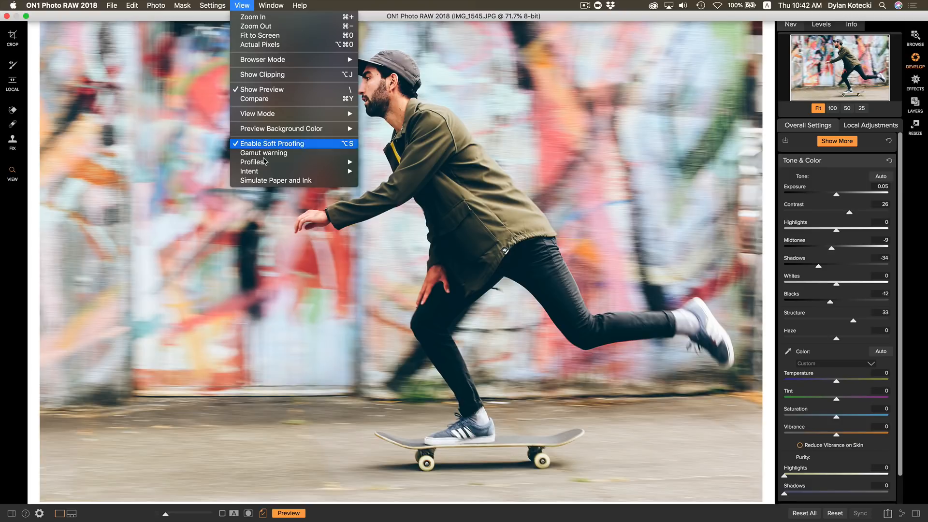
pyautogui.click(251, 161)
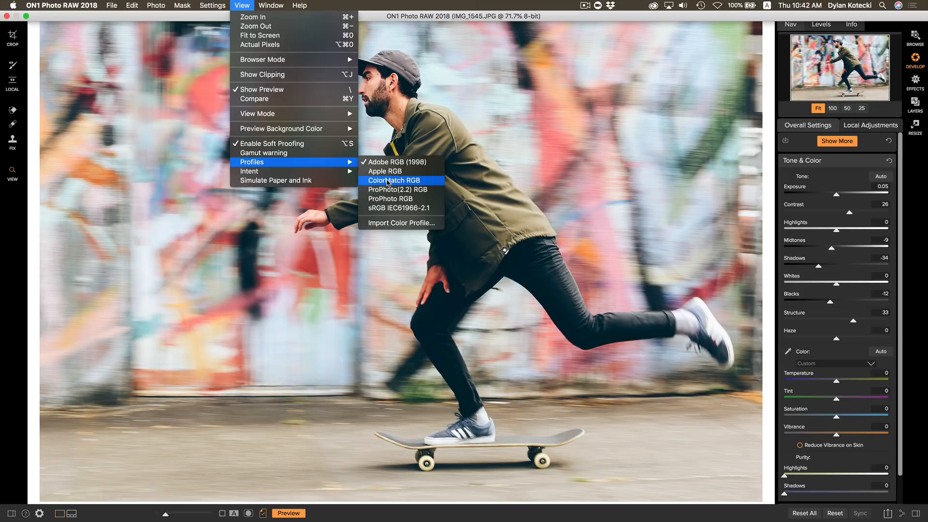
pyautogui.moveTo(400, 223)
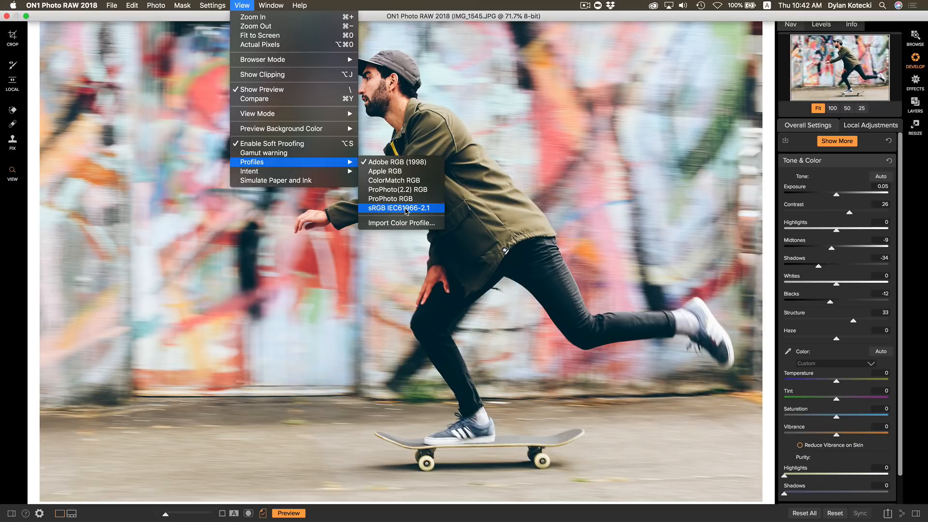
pyautogui.click(399, 208)
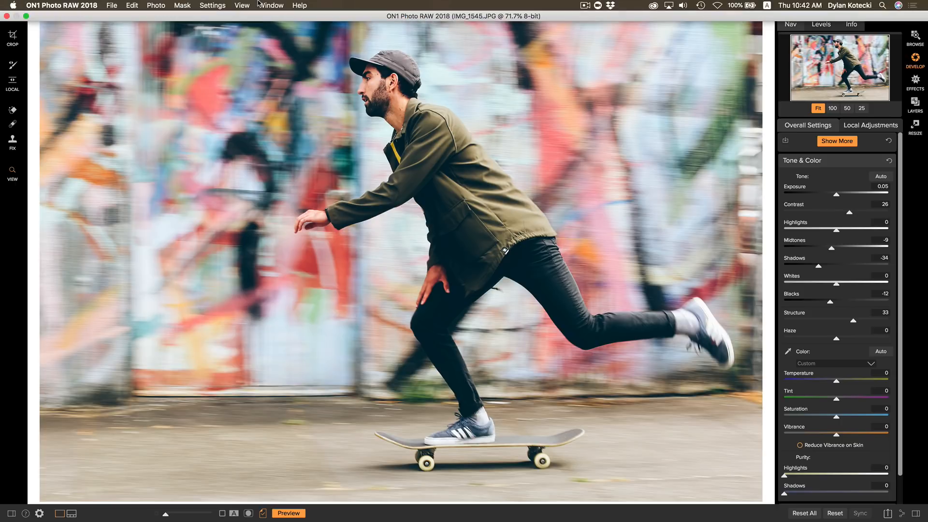
pyautogui.click(241, 6)
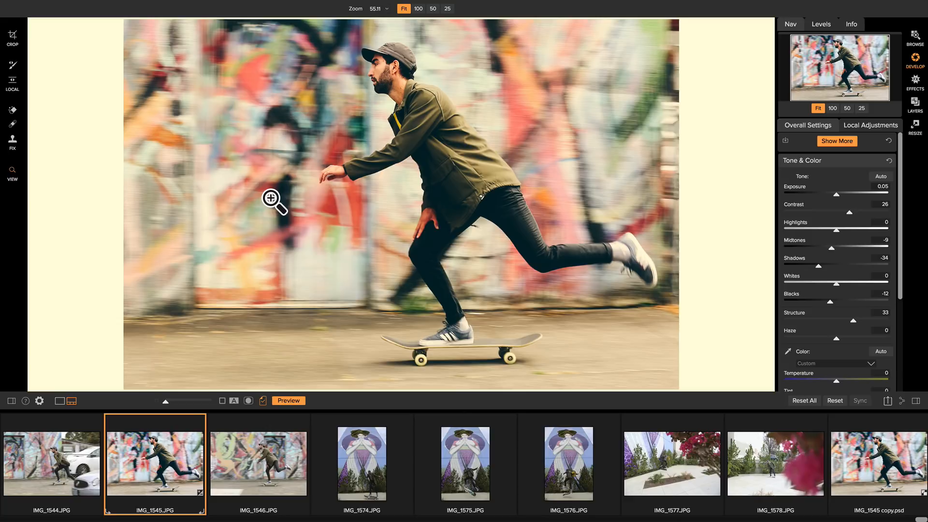
pyautogui.moveTo(178, 471)
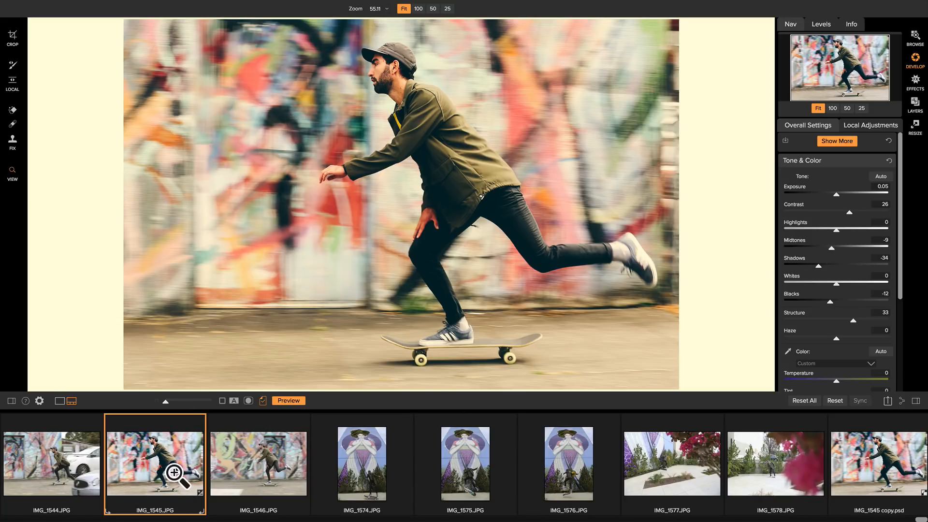
# Create version IMG_1545v1.jpg from the thumbnail's context menu and load it for editing.
pyautogui.rightClick(155, 462)
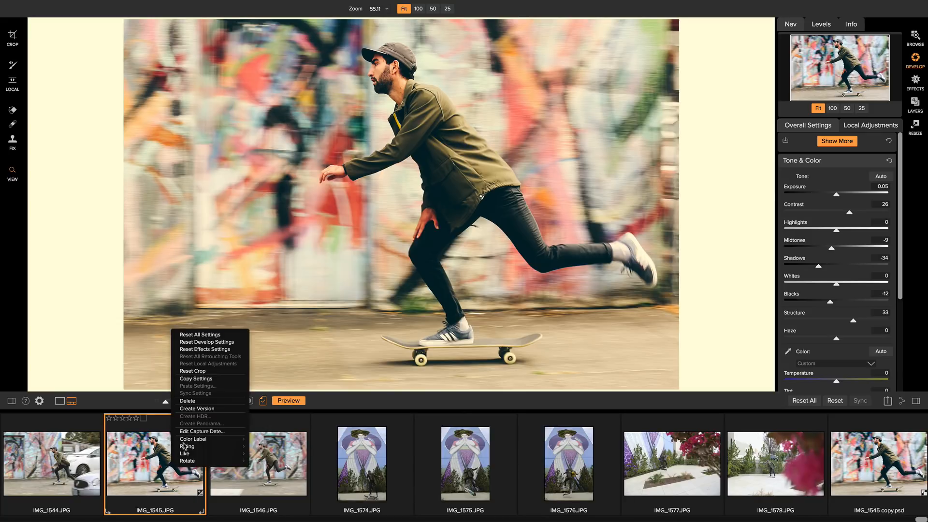
pyautogui.moveTo(197, 408)
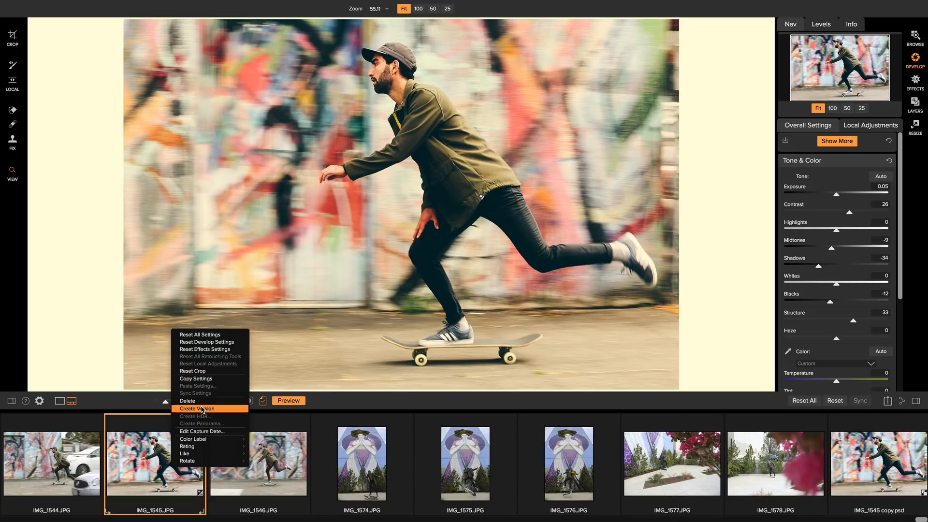
pyautogui.click(196, 408)
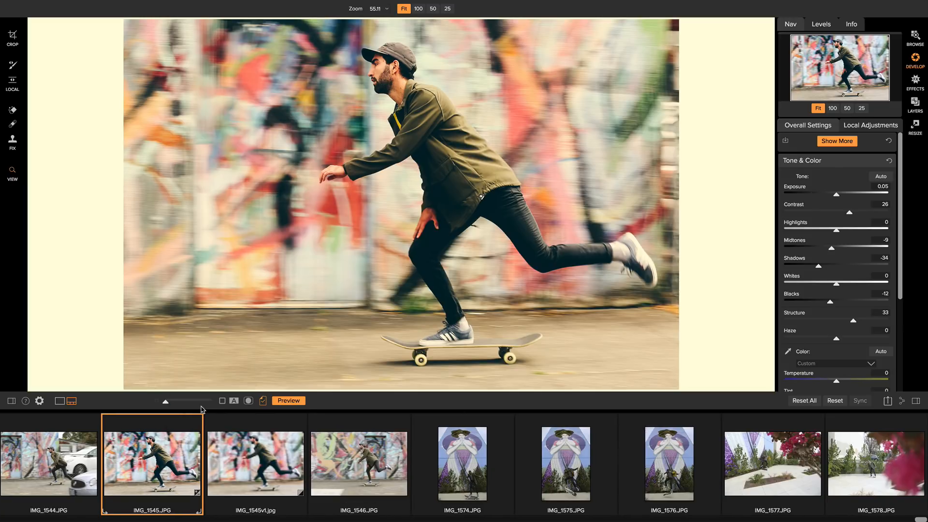
pyautogui.click(254, 463)
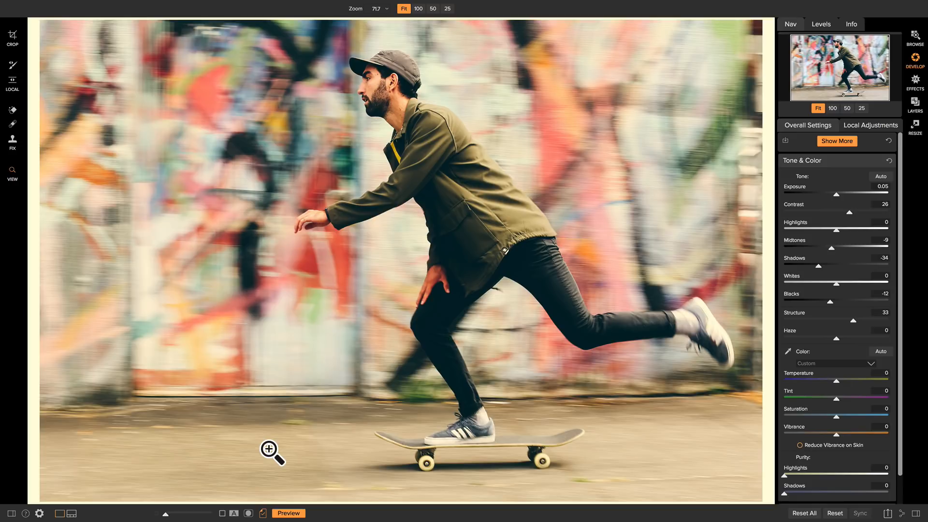
pyautogui.moveTo(840, 391)
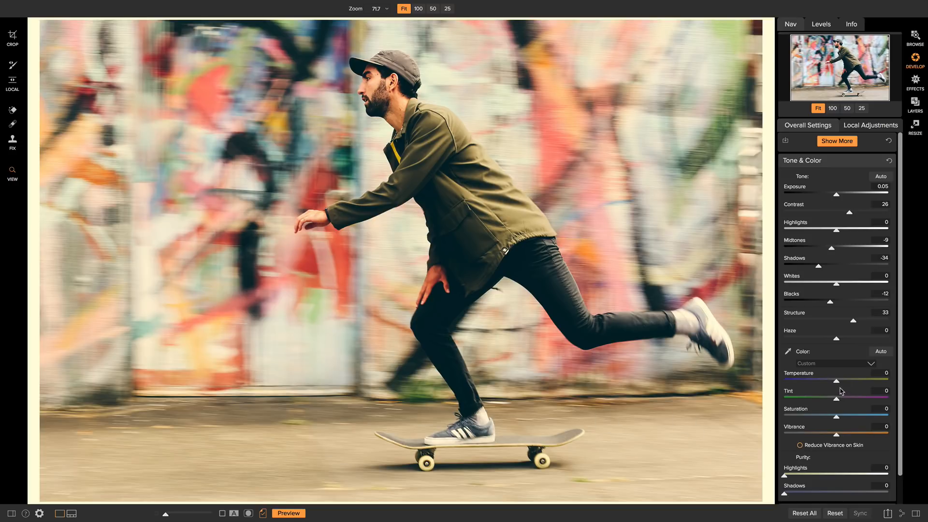
# Drag the Temperature slider left until it reads -35.
pyautogui.moveTo(836, 382); pyautogui.dragTo(823, 382)
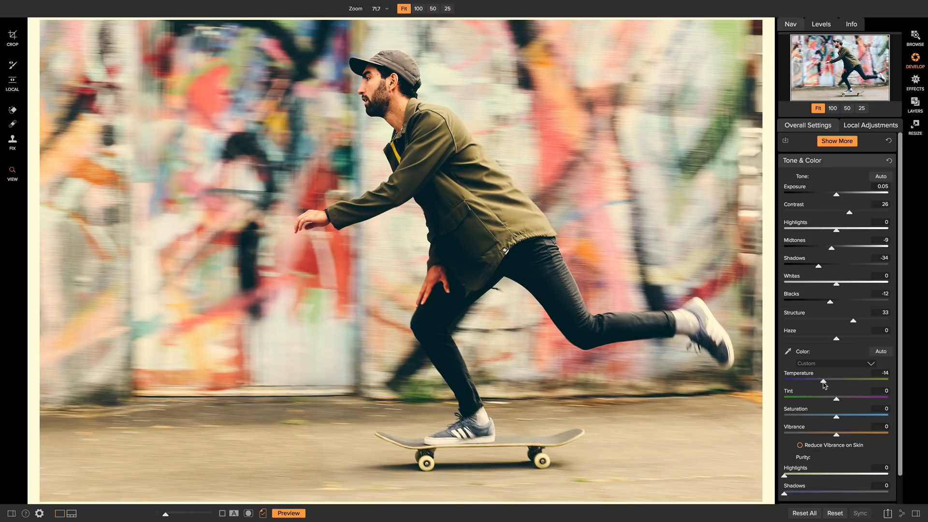
pyautogui.moveTo(824, 383); pyautogui.dragTo(814, 382)
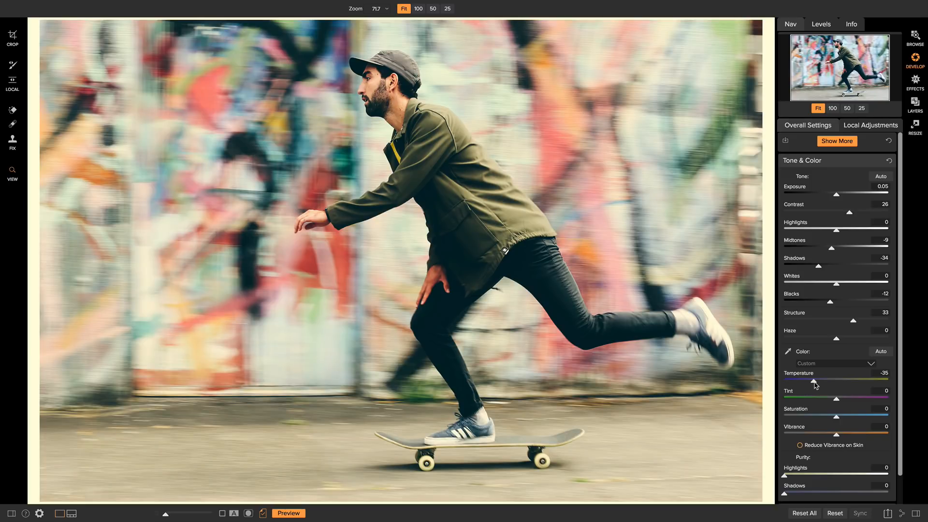
pyautogui.moveTo(473, 193)
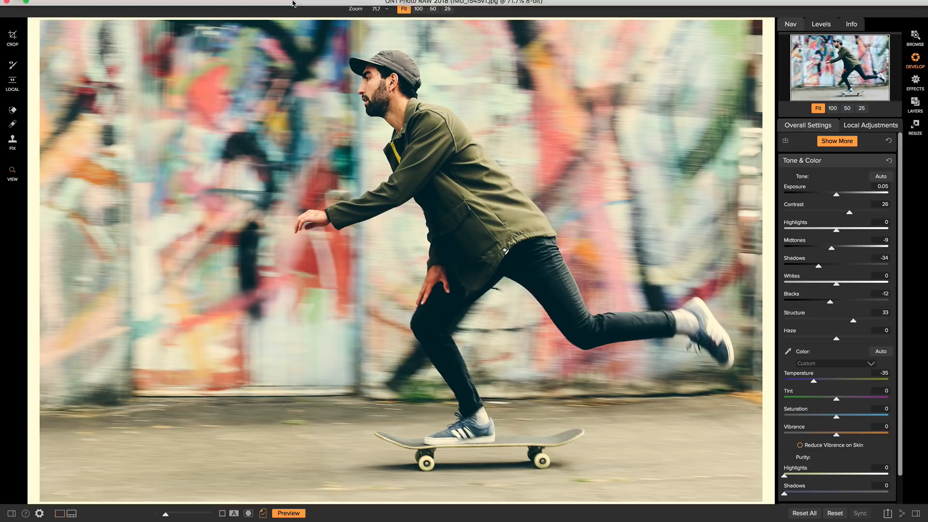
# Show the gamut warning overlay, then lift Blacks to 81 and Shadows to 18.
pyautogui.click(241, 6)
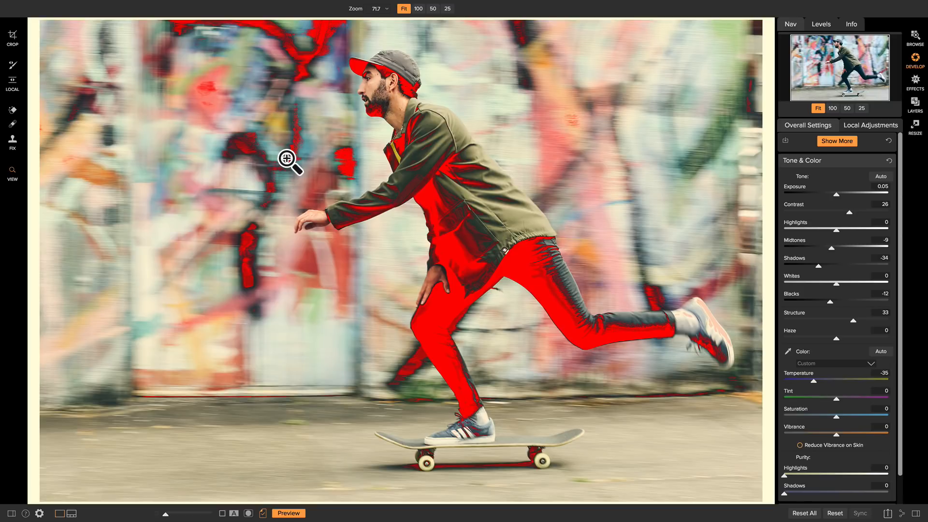
pyautogui.moveTo(546, 246)
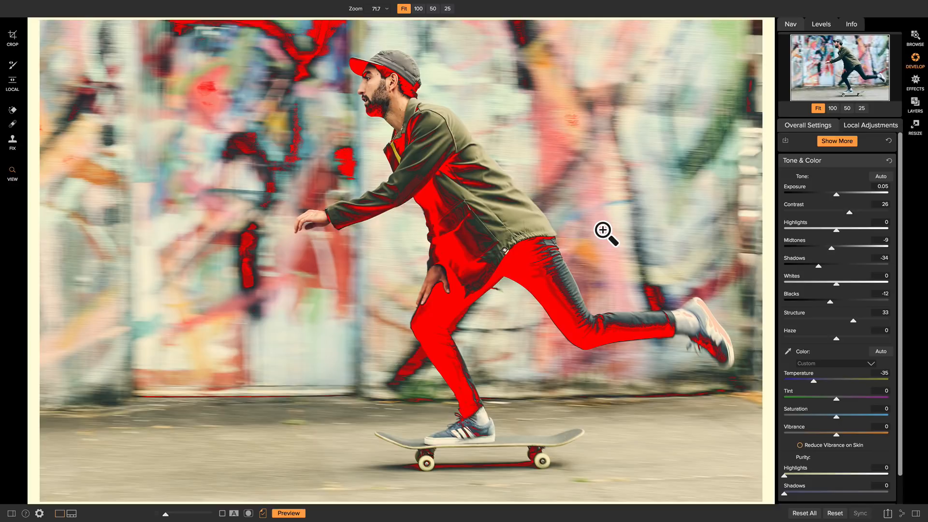
pyautogui.moveTo(611, 251)
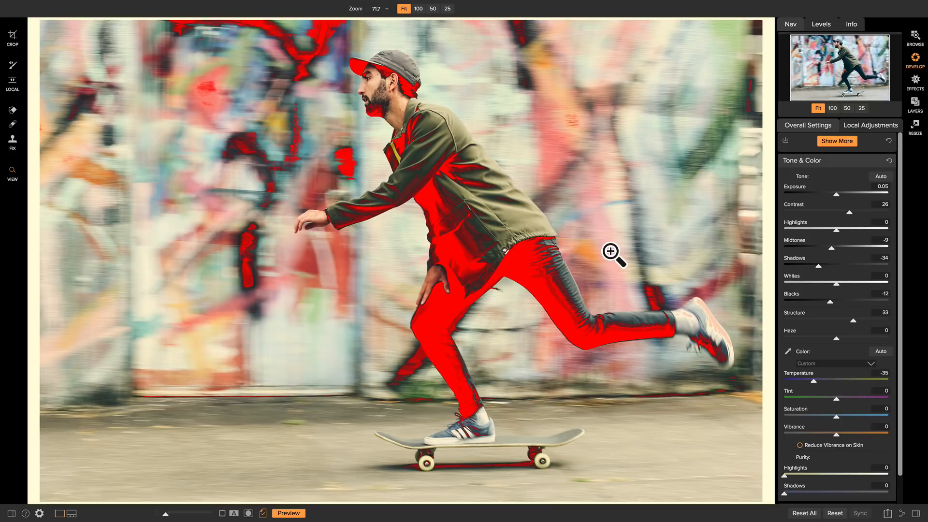
pyautogui.moveTo(792, 286)
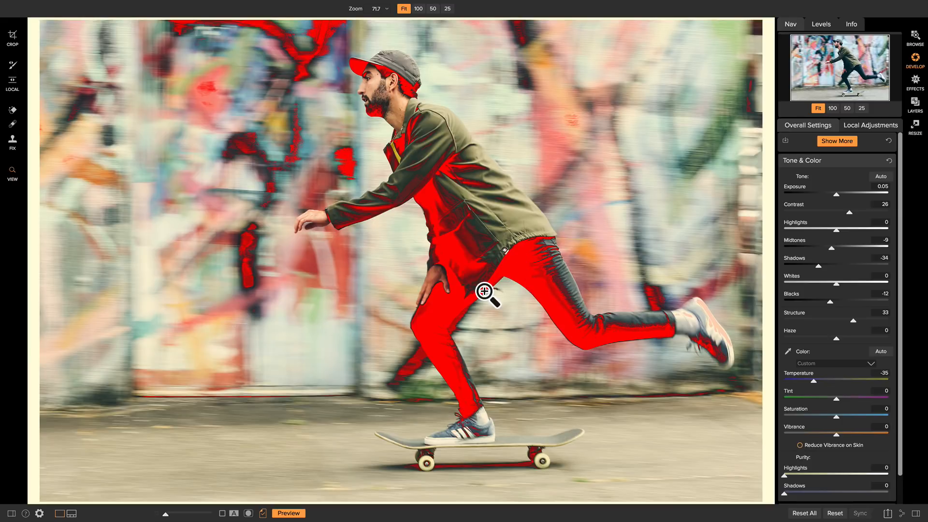
pyautogui.moveTo(555, 298)
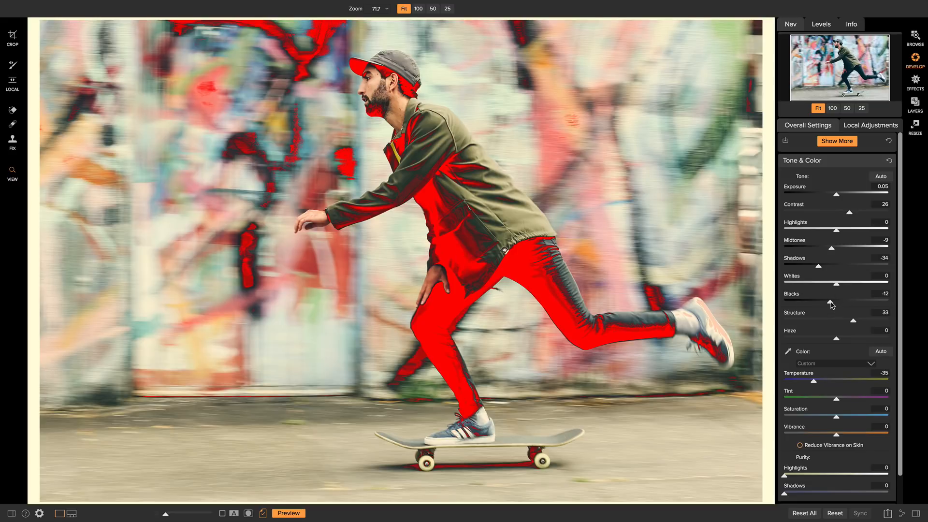
pyautogui.moveTo(831, 303); pyautogui.dragTo(878, 302)
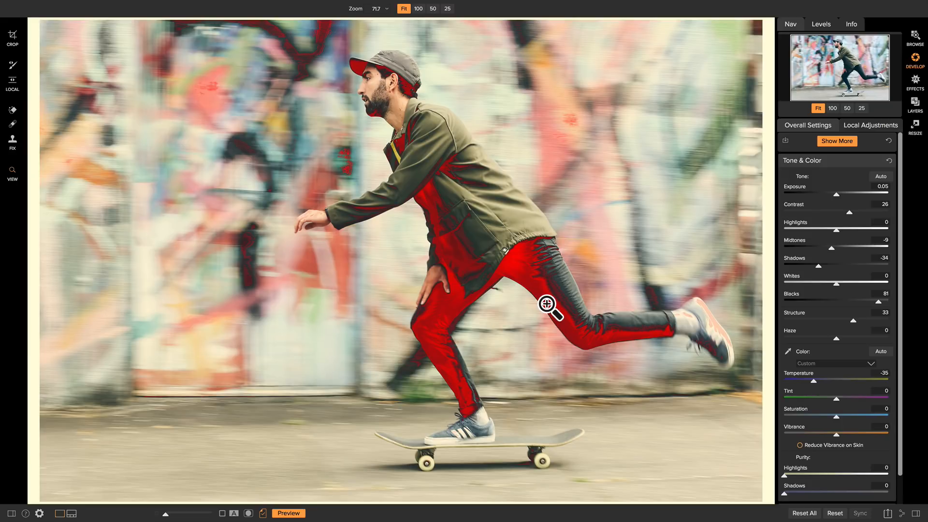
pyautogui.moveTo(826, 262)
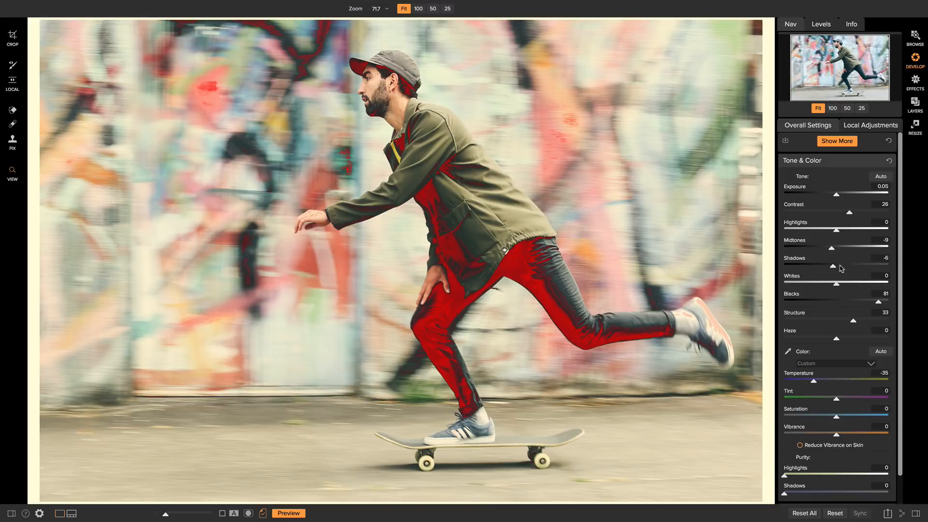
pyautogui.moveTo(816, 268); pyautogui.dragTo(843, 268)
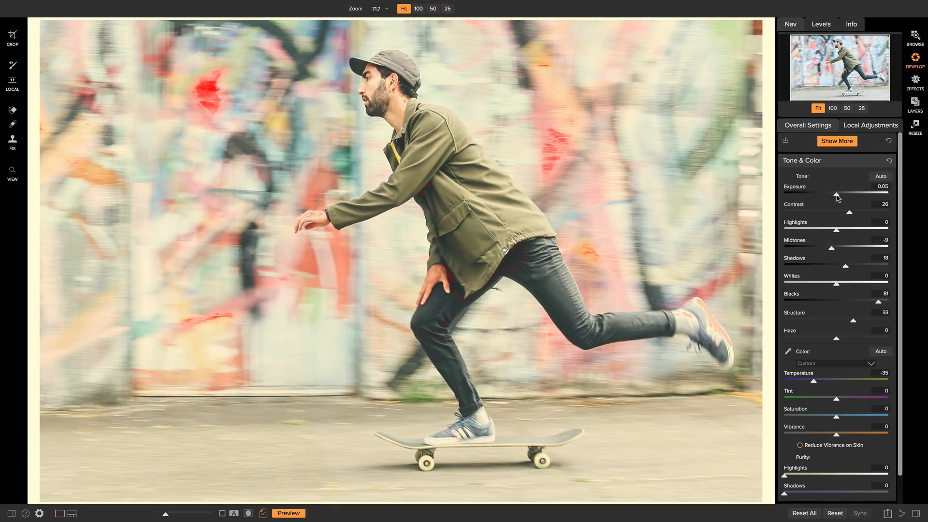
# Raise Exposure to -0.6 and Midtones to 8 to clear the trouser shadow clipping.
pyautogui.moveTo(837, 196); pyautogui.dragTo(829, 196)
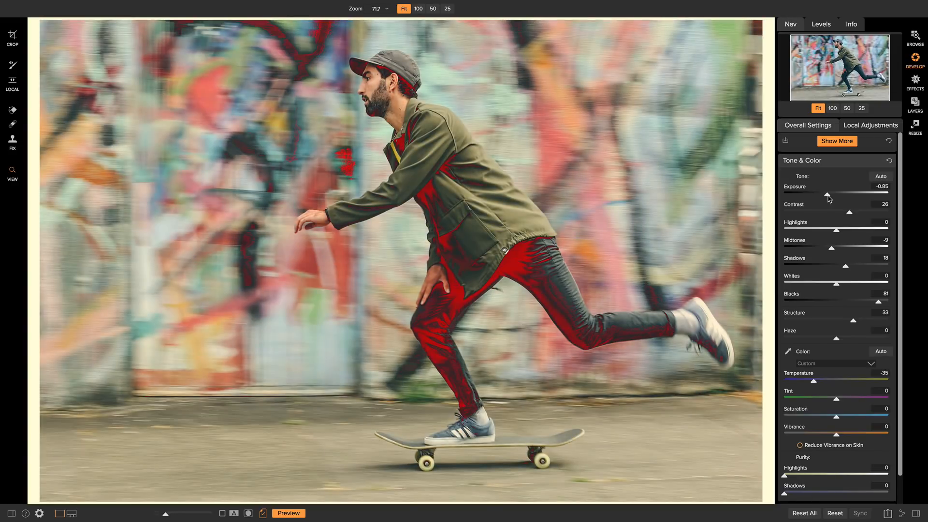
pyautogui.moveTo(827, 194); pyautogui.dragTo(831, 194)
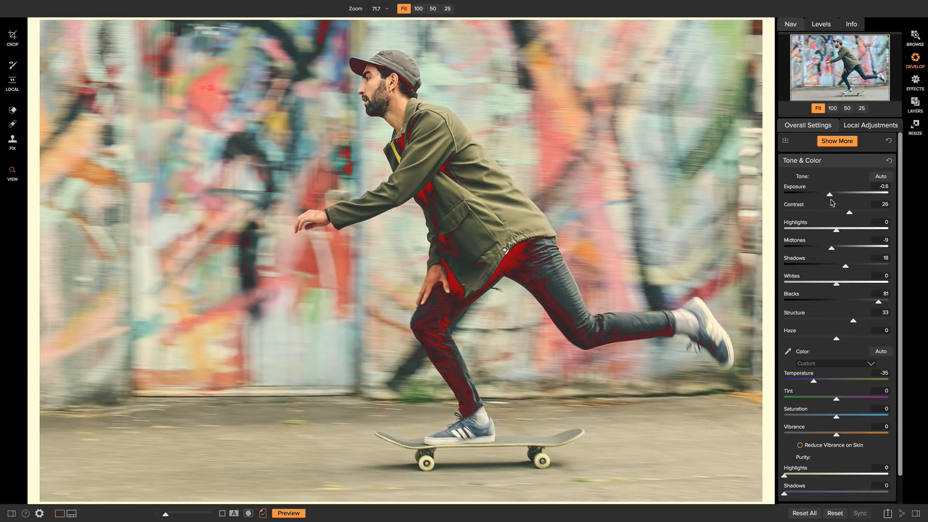
pyautogui.moveTo(829, 248); pyautogui.dragTo(839, 249)
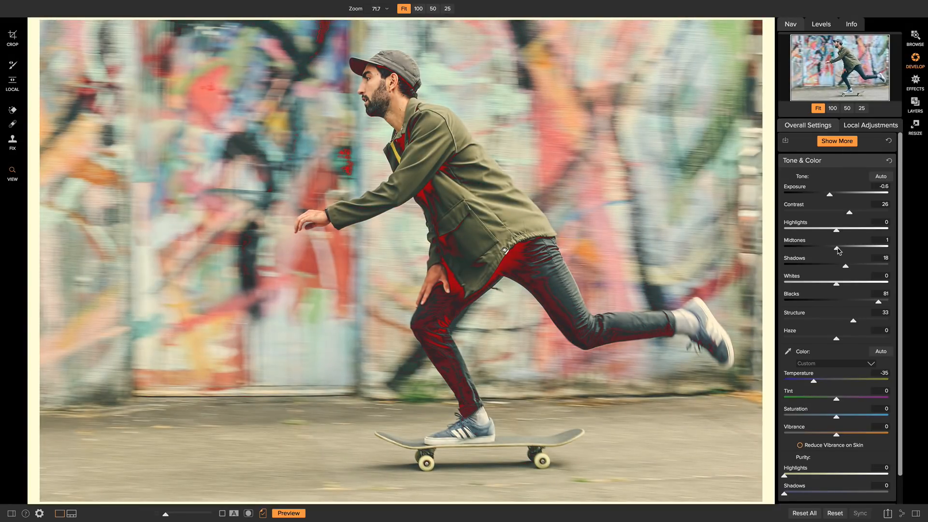
pyautogui.moveTo(831, 247); pyautogui.dragTo(837, 246)
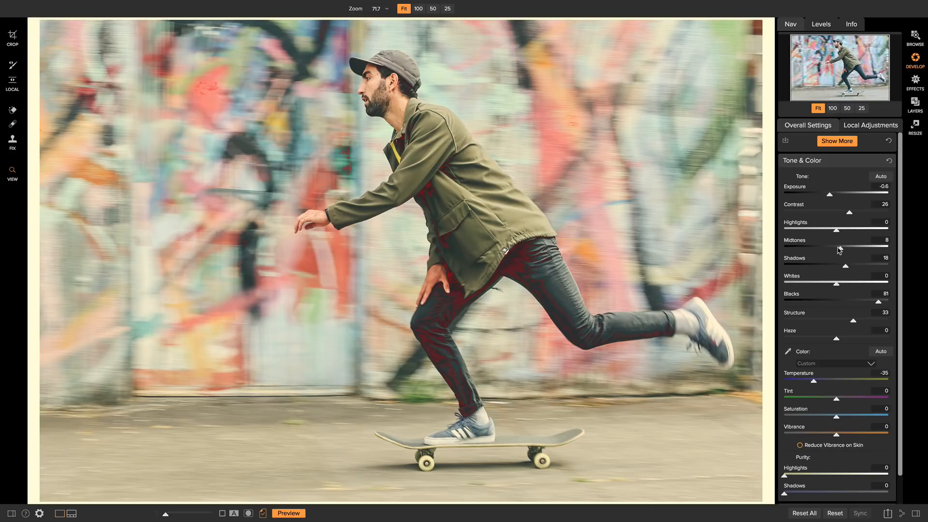
pyautogui.moveTo(838, 250)
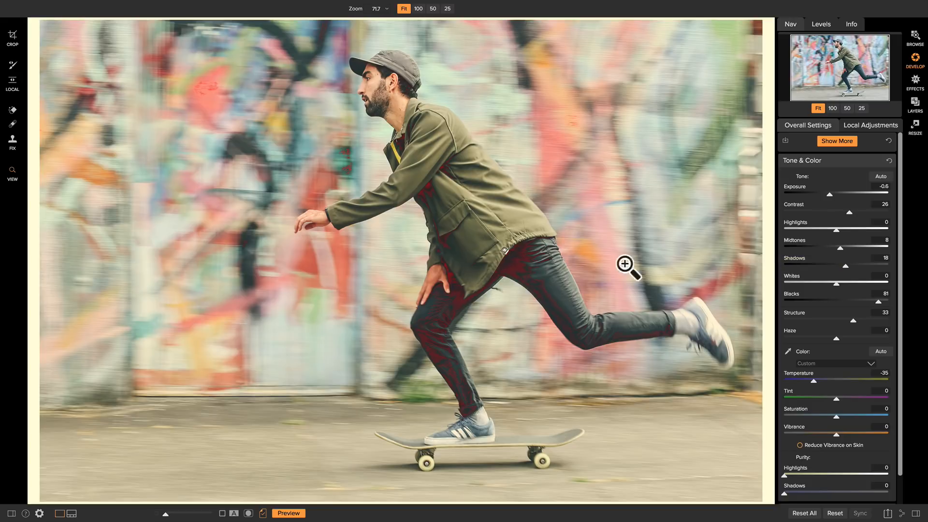
pyautogui.moveTo(622, 259)
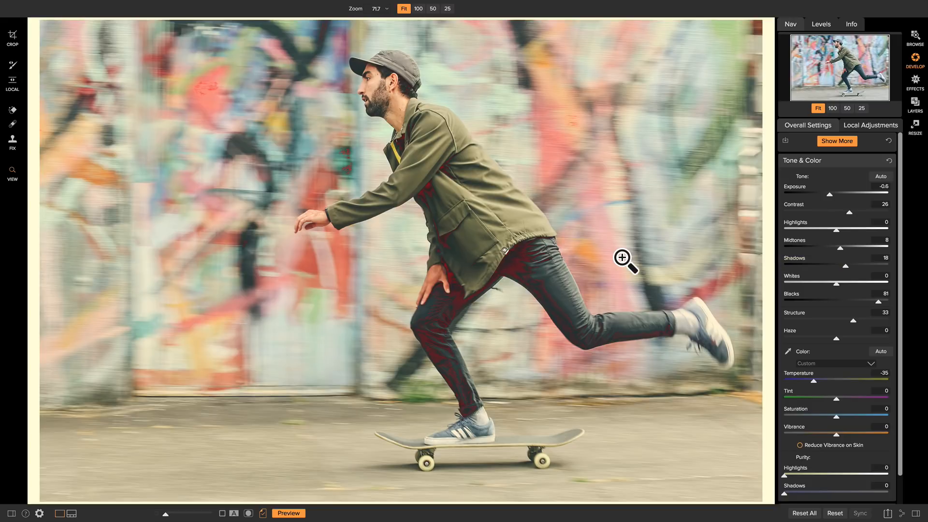
pyautogui.moveTo(263, 515)
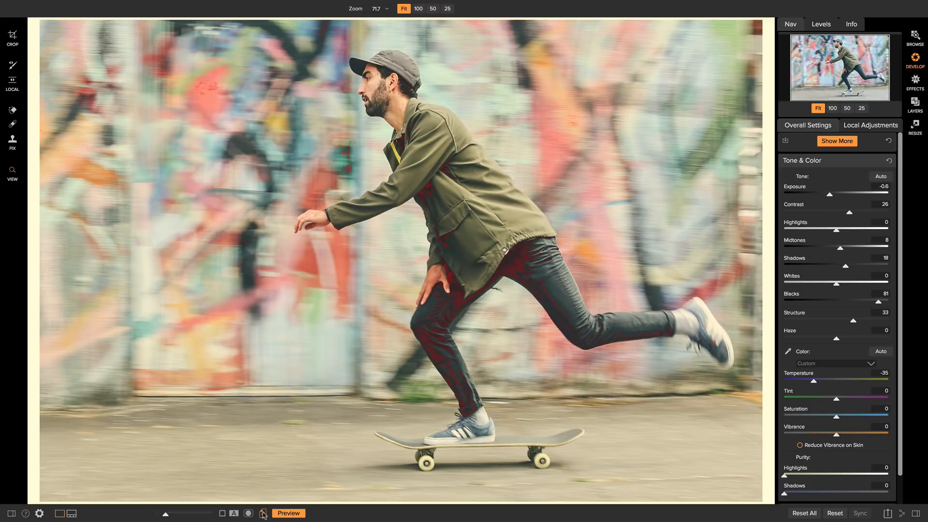
# Switch off the clipping warning overlay beneath the image.
pyautogui.click(262, 513)
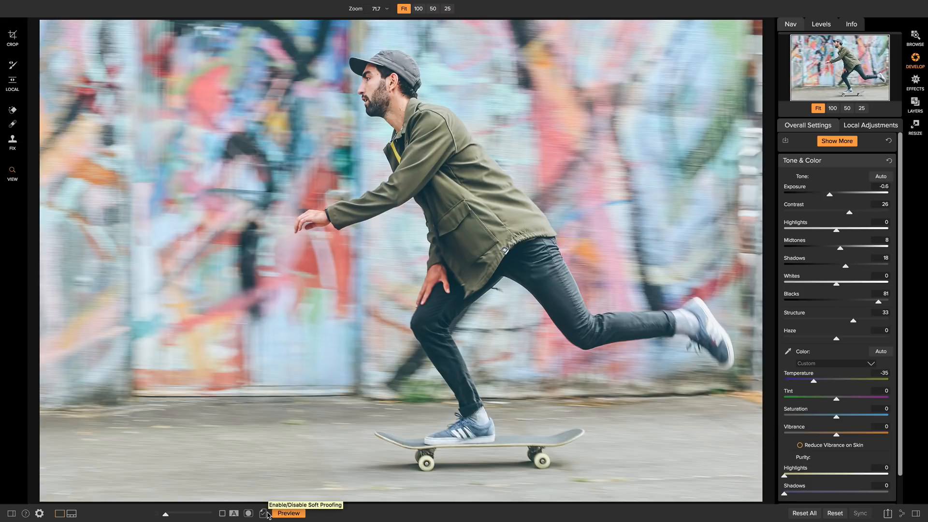
pyautogui.click(264, 513)
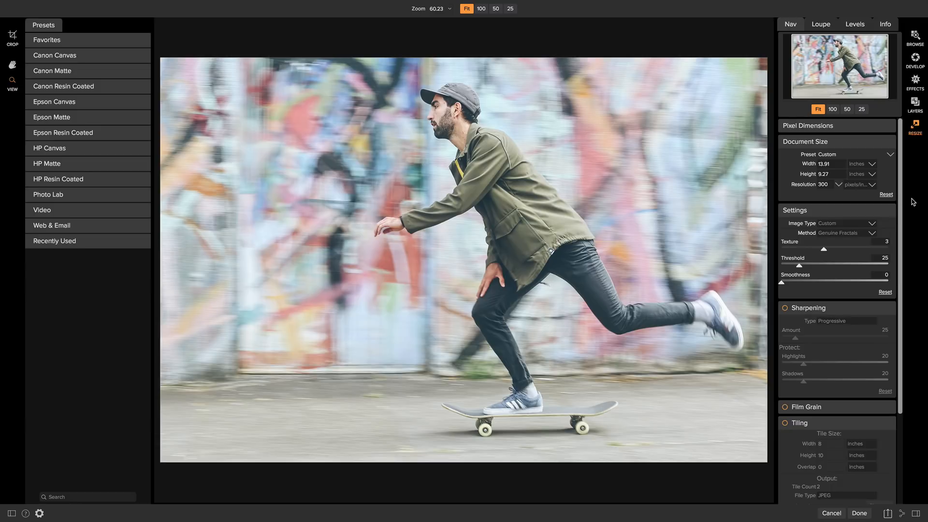
pyautogui.moveTo(340, 70)
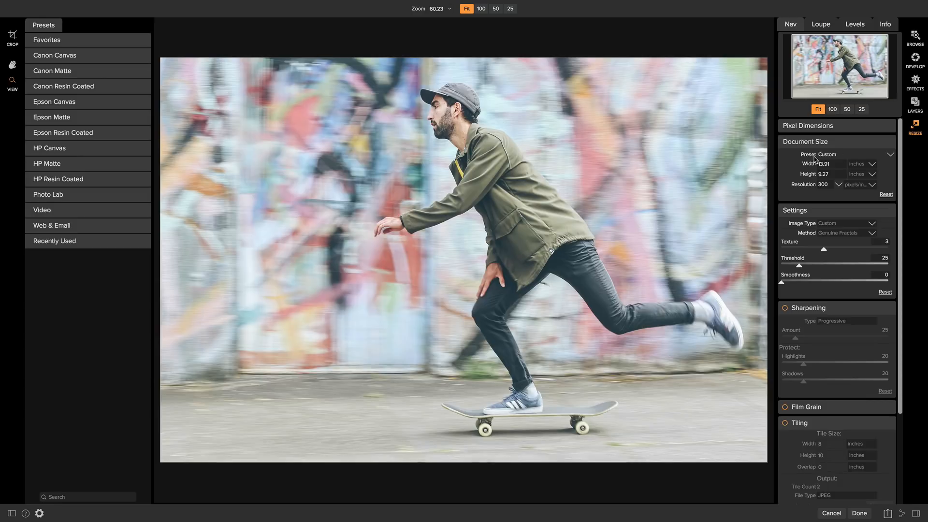
pyautogui.moveTo(822, 168)
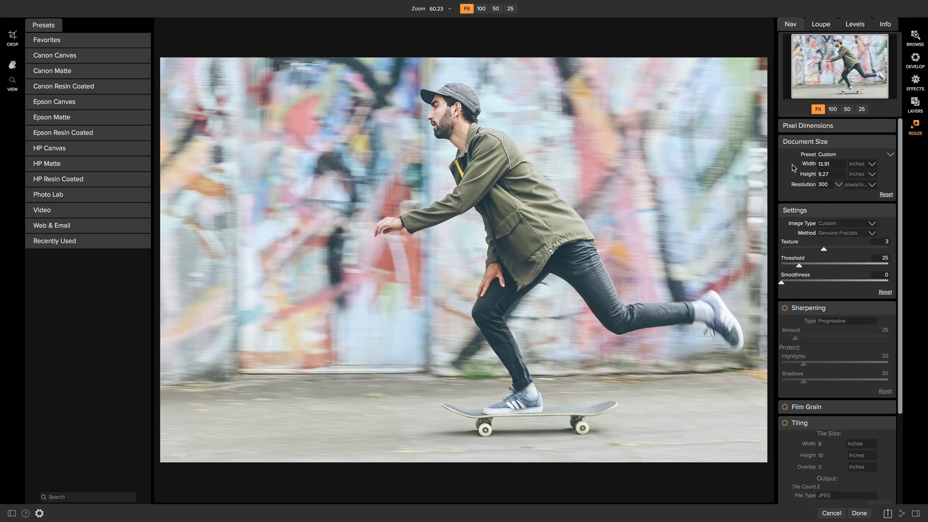
pyautogui.moveTo(808, 166)
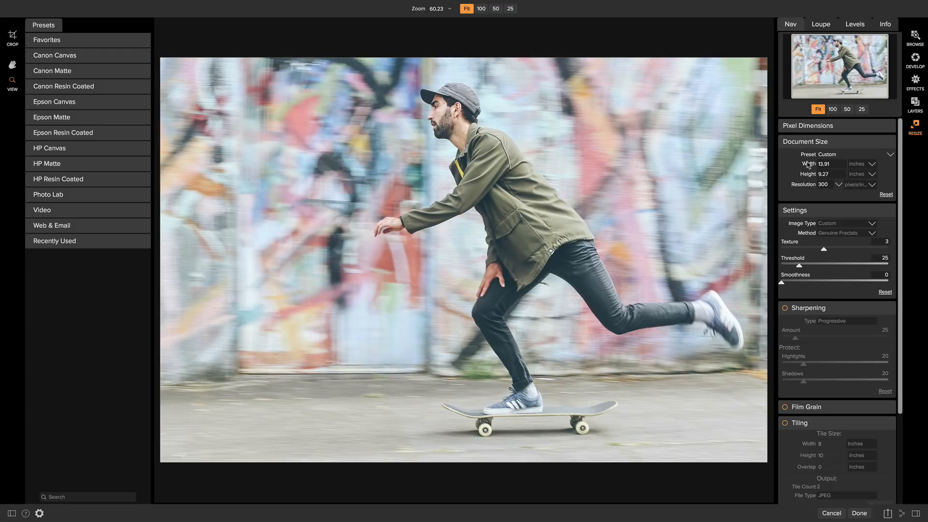
pyautogui.moveTo(817, 190)
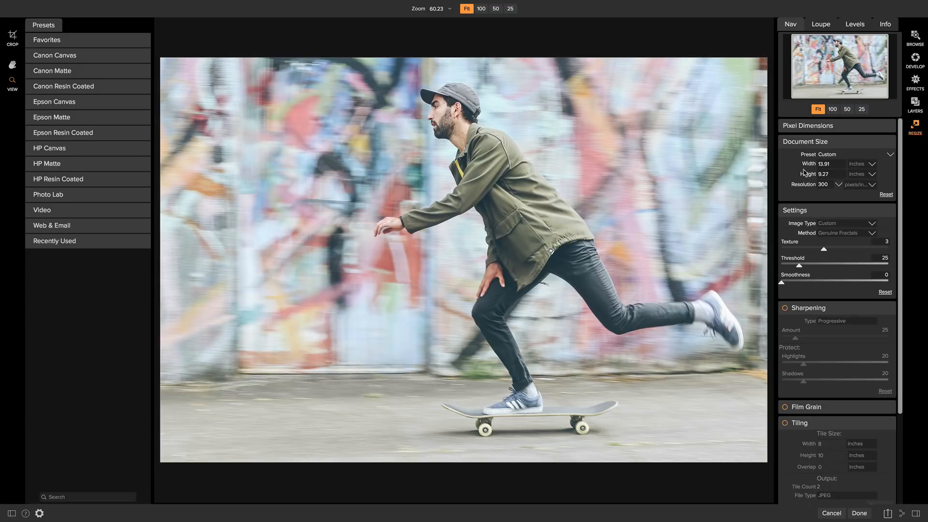
# Enter 200 percent width, then return units to inches showing 27.81 x 18.54 at 300 ppi.
pyautogui.click(858, 163)
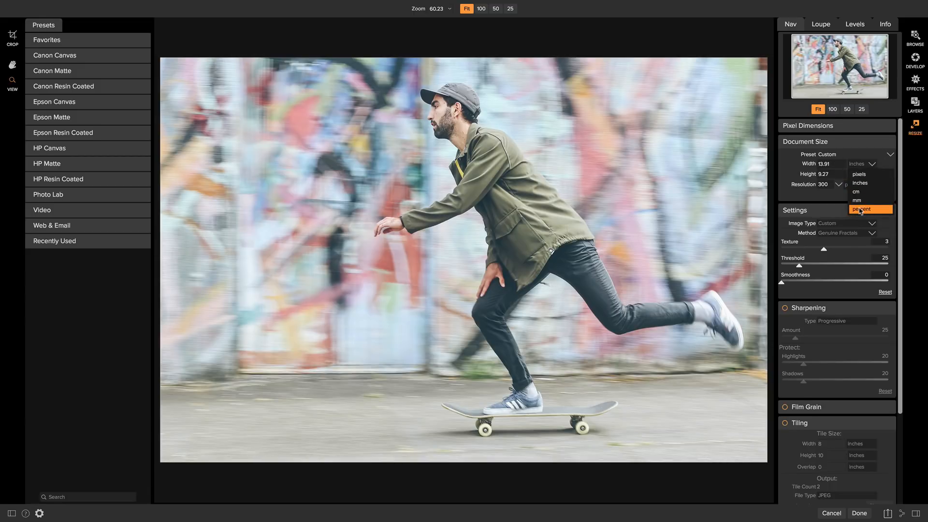
pyautogui.click(865, 209)
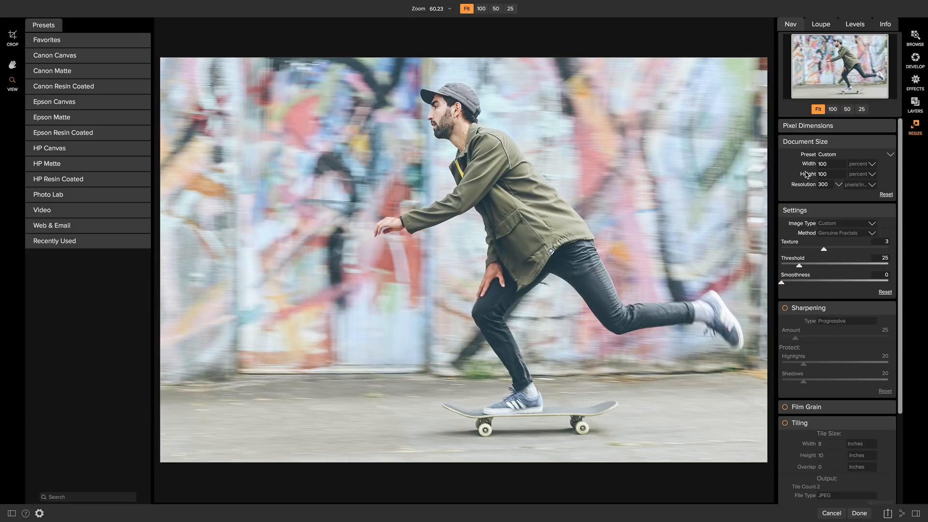
pyautogui.click(824, 165)
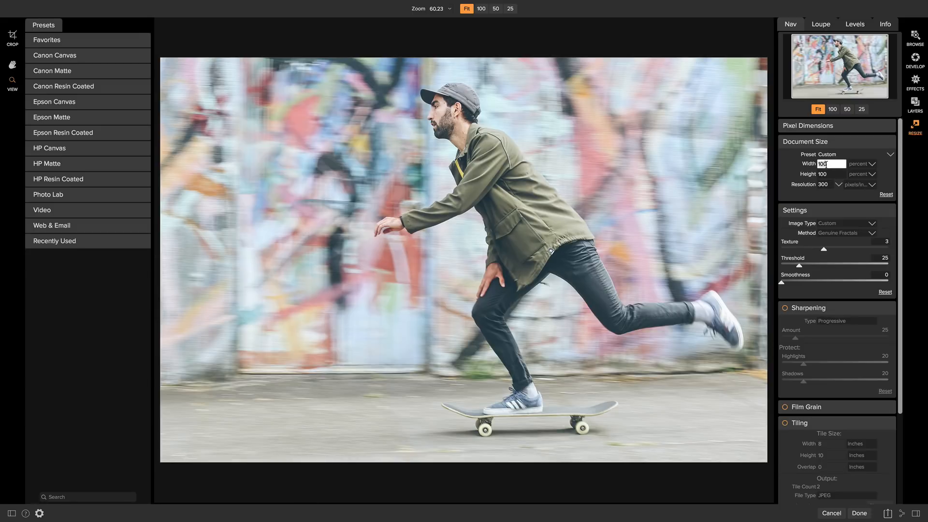
pyautogui.write('200')
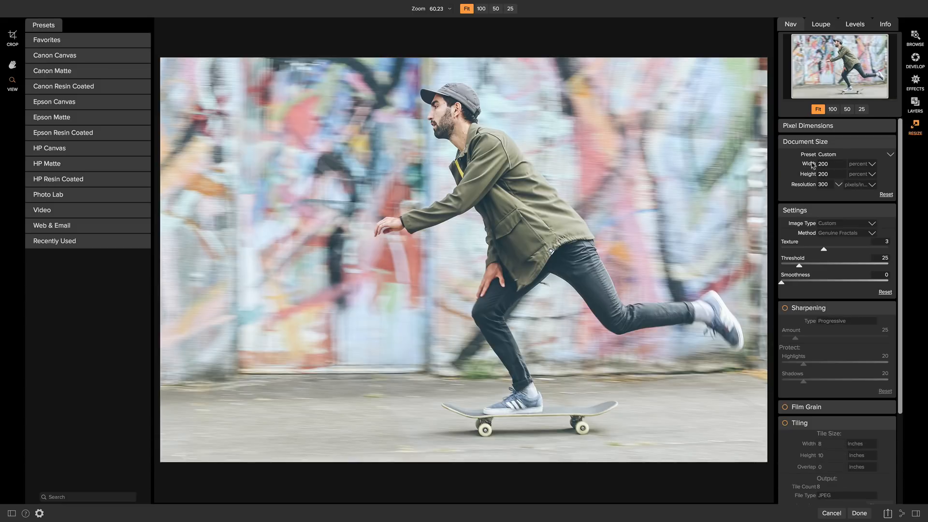
pyautogui.click(864, 164)
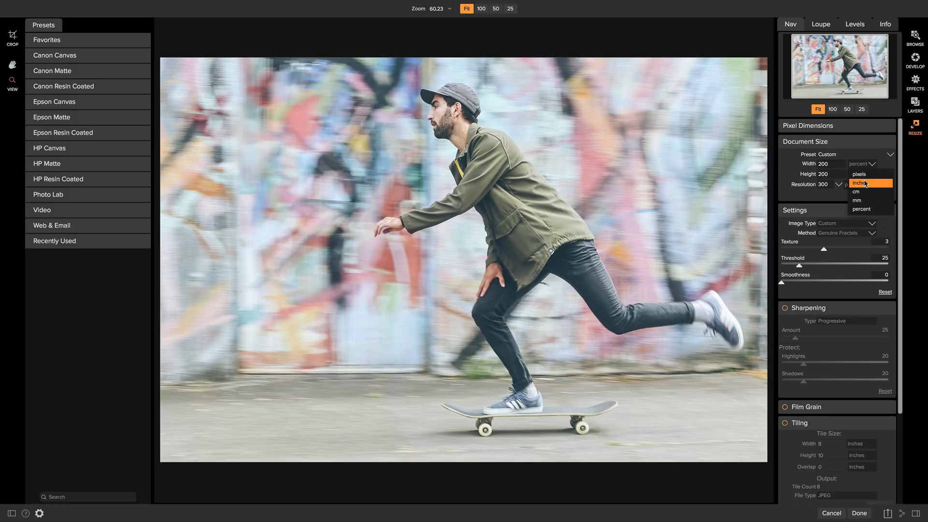
pyautogui.click(861, 182)
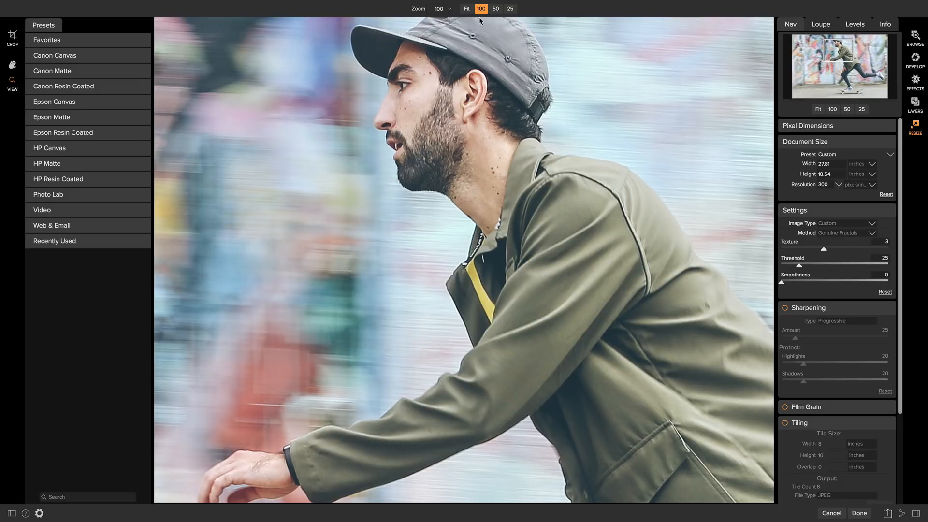
pyautogui.click(466, 8)
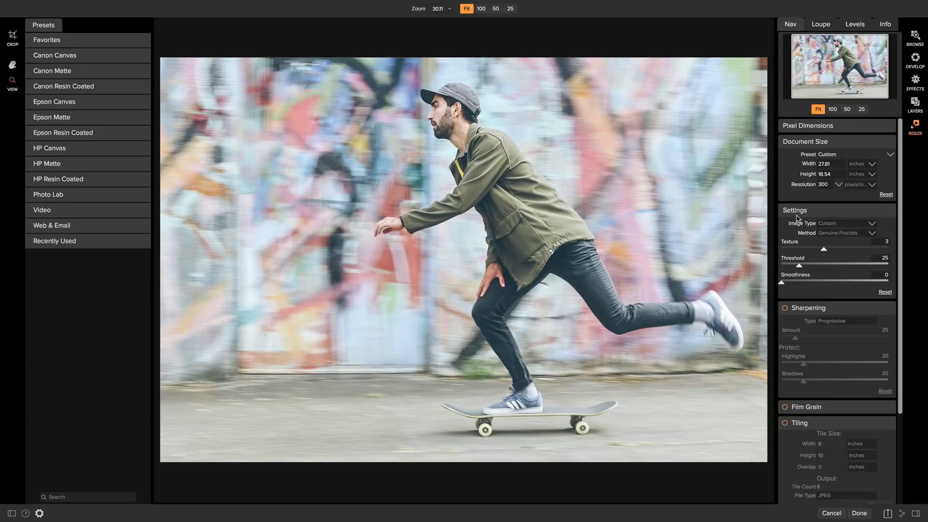
pyautogui.moveTo(842, 225)
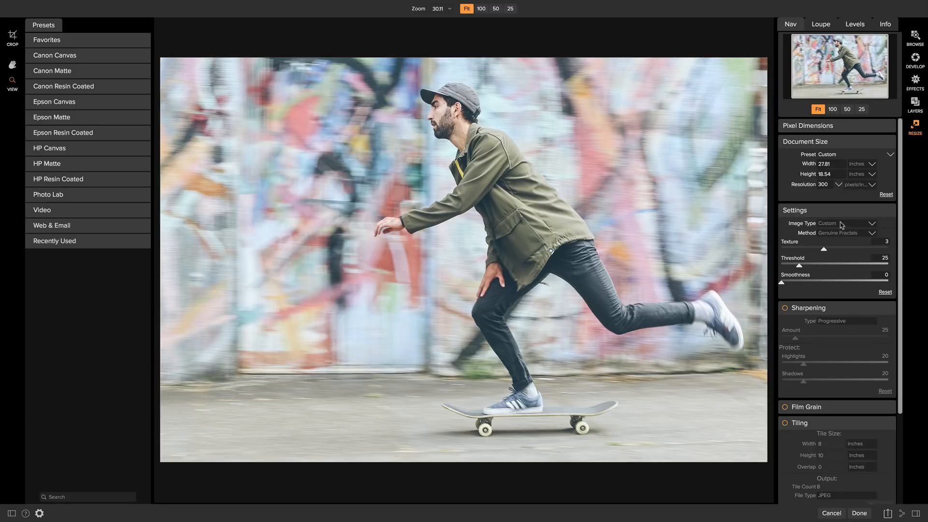
# Choose General Purpose from the Image Type list, keeping the Genuine Fractals method.
pyautogui.click(853, 223)
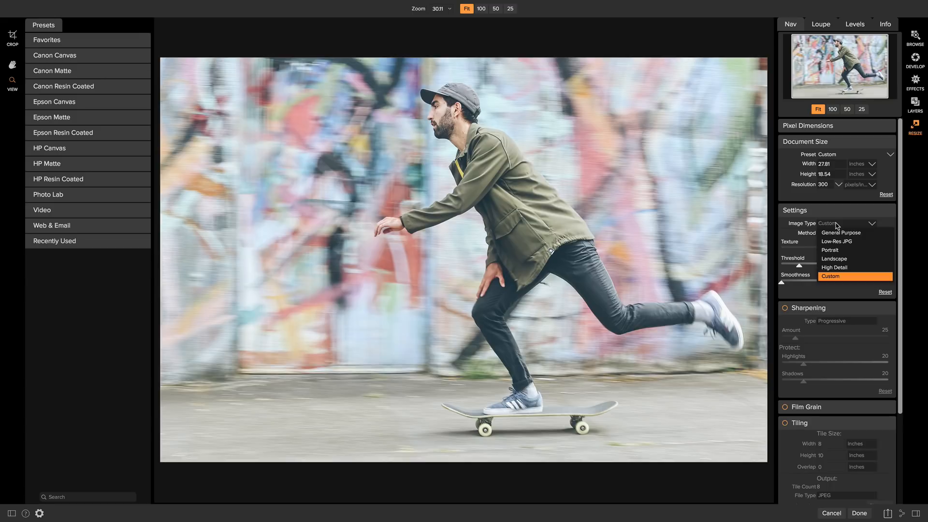
pyautogui.moveTo(846, 232)
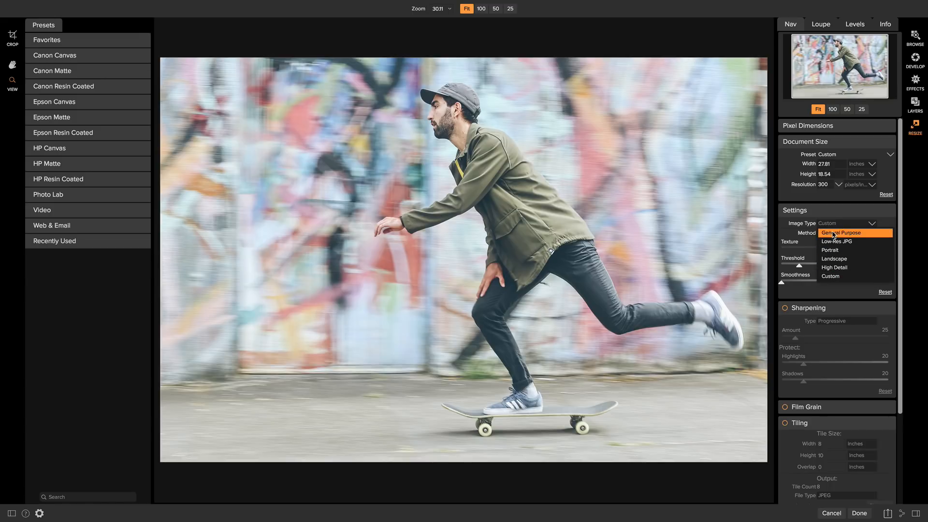
pyautogui.moveTo(834, 259)
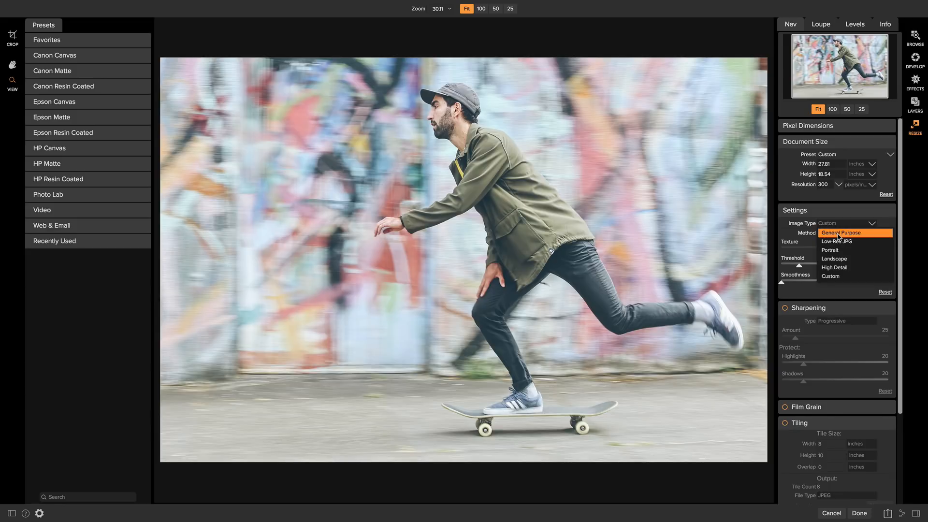
pyautogui.click(840, 232)
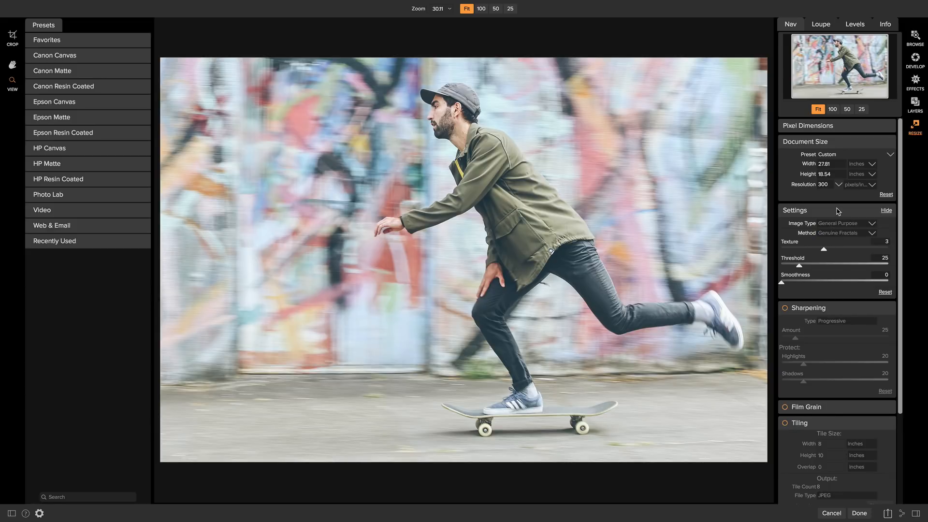
pyautogui.moveTo(848, 221)
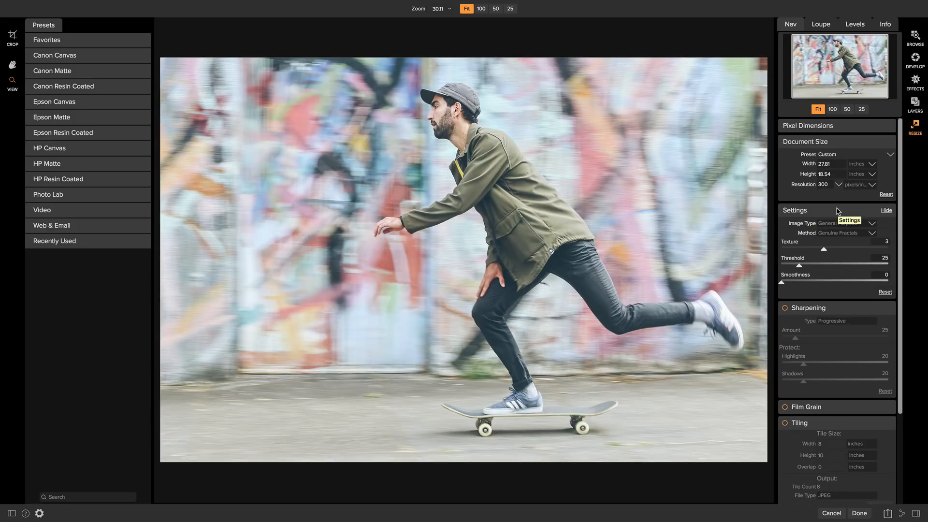
pyautogui.click(853, 223)
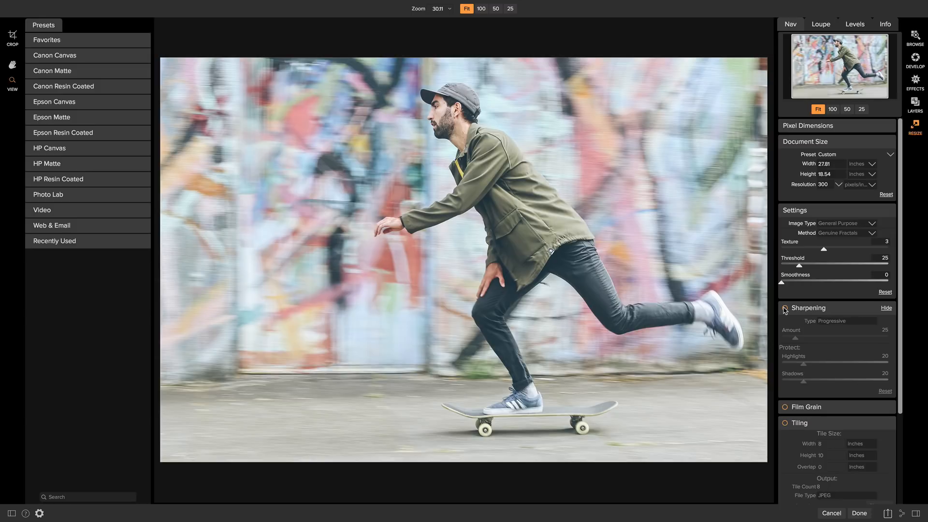
# Enable Progressive sharpening at amount 25 after toggling it off and on to compare.
pyautogui.click(784, 308)
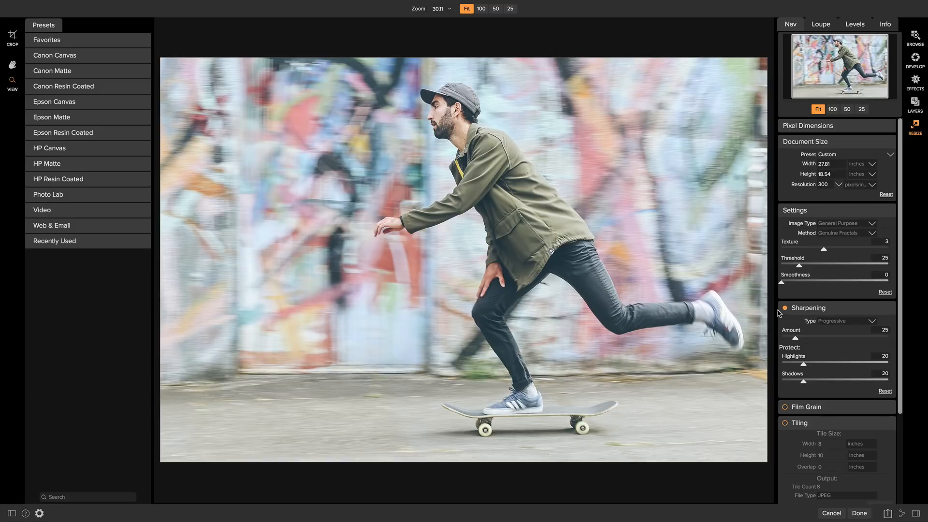
pyautogui.moveTo(462, 126)
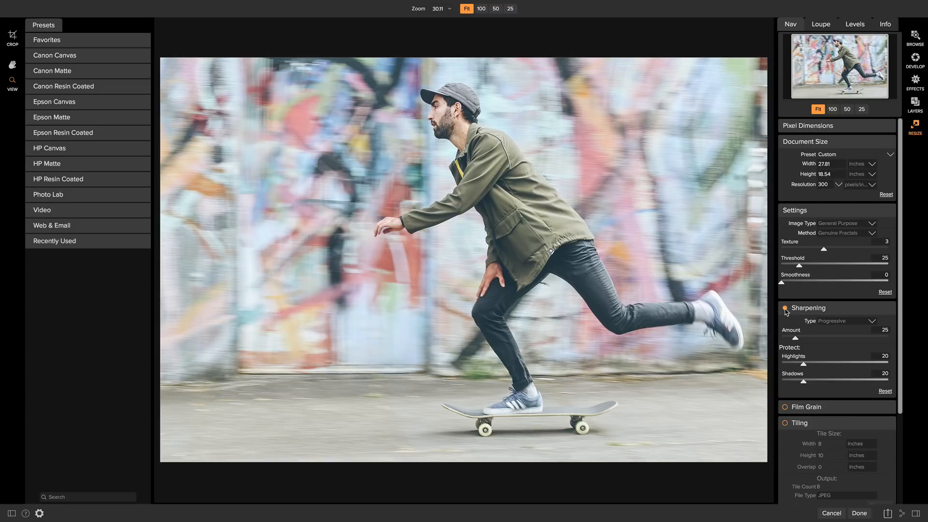
pyautogui.click(784, 310)
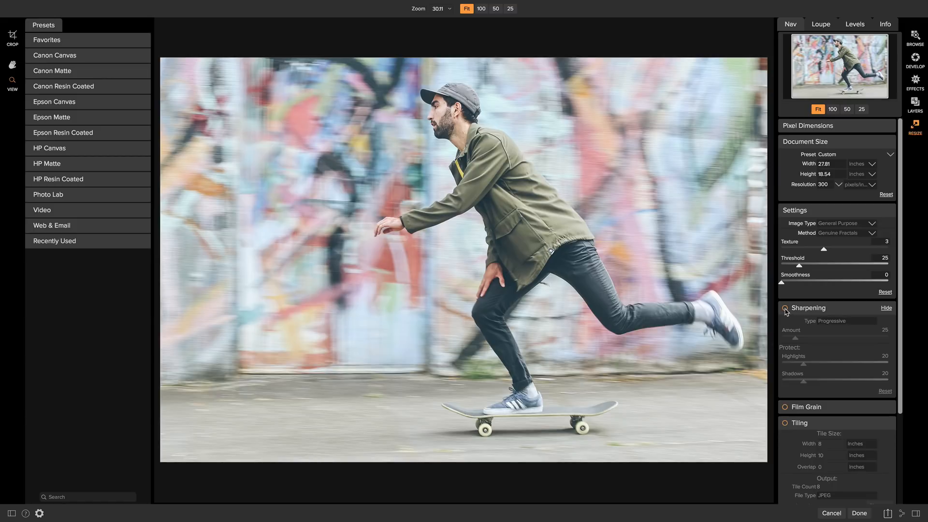
pyautogui.click(785, 308)
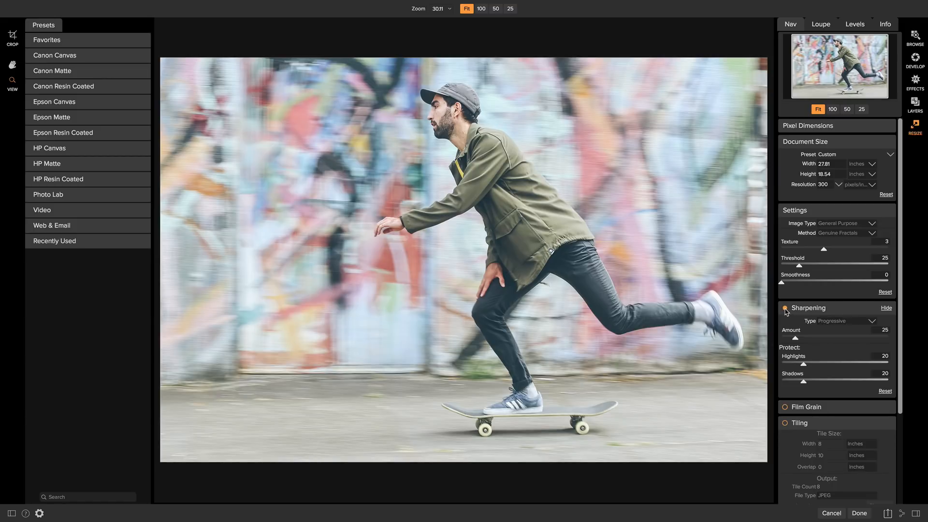
pyautogui.click(785, 308)
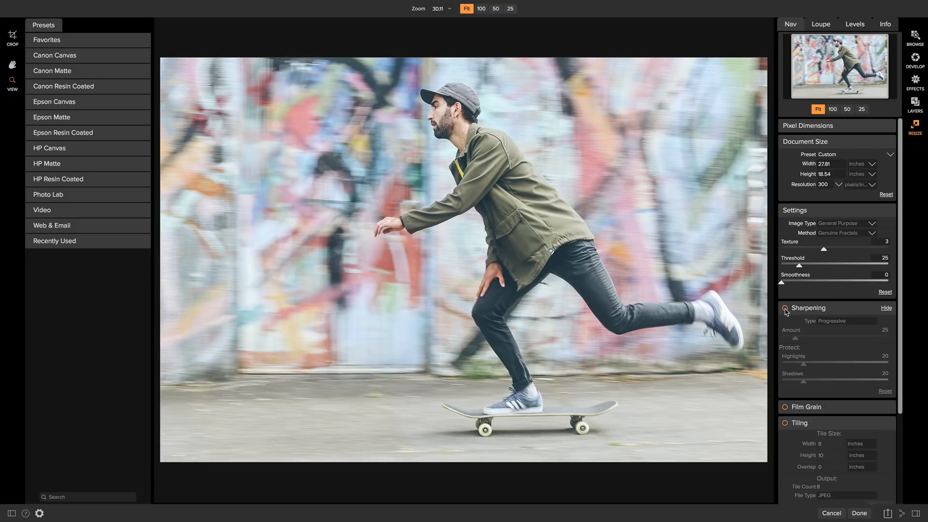
pyautogui.click(785, 307)
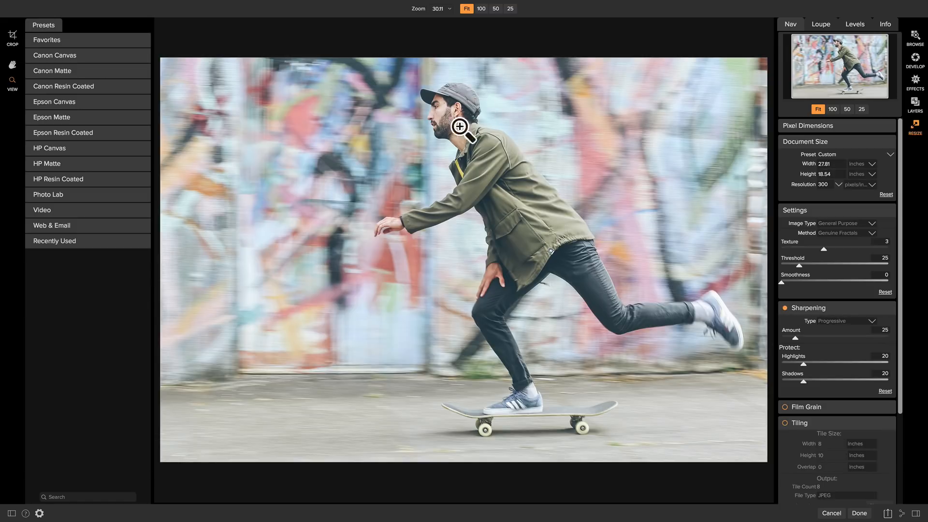
pyautogui.moveTo(471, 123)
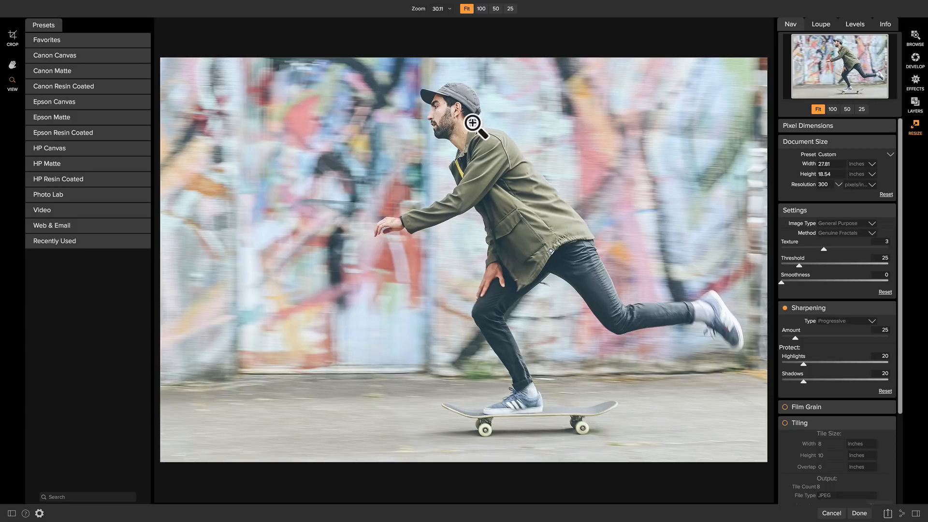
pyautogui.moveTo(626, 188)
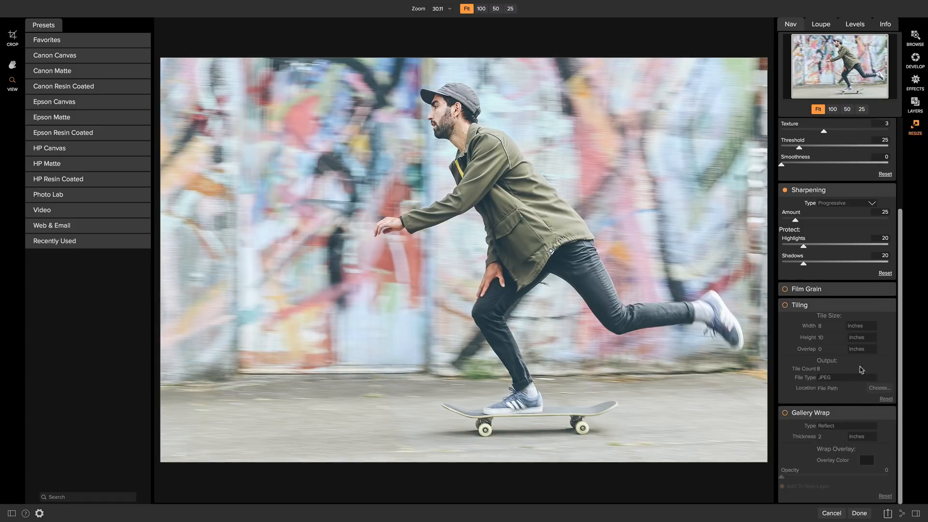
# Enable a 2-inch Gallery Wrap and switch its type from Reflect to Stretch.
pyautogui.click(785, 413)
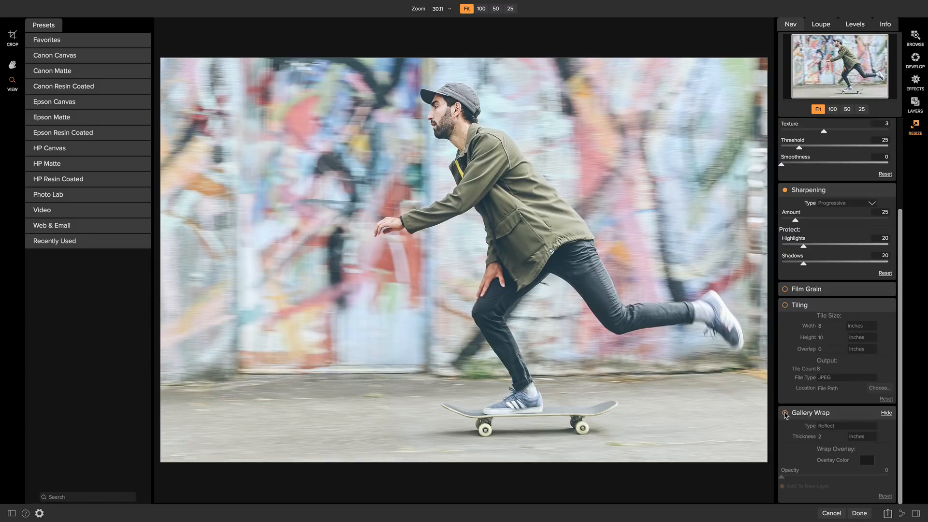
pyautogui.click(785, 413)
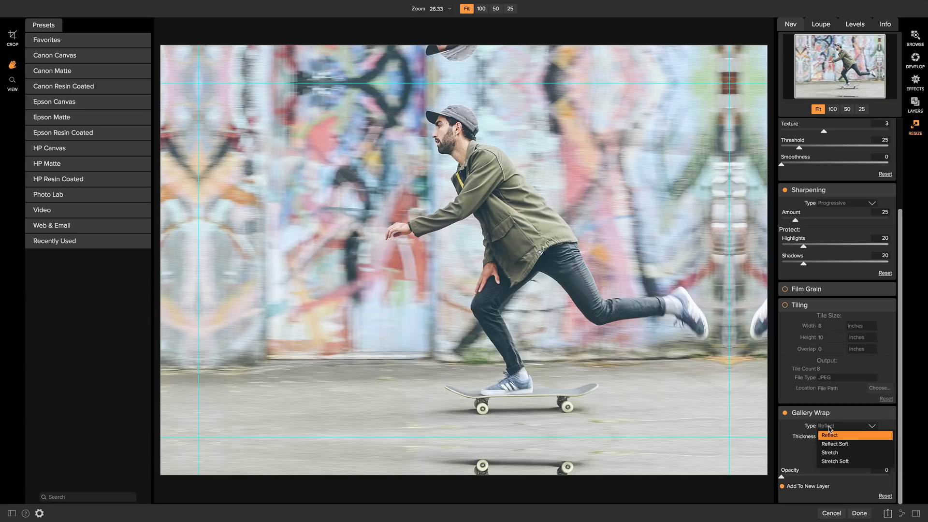
pyautogui.click(830, 435)
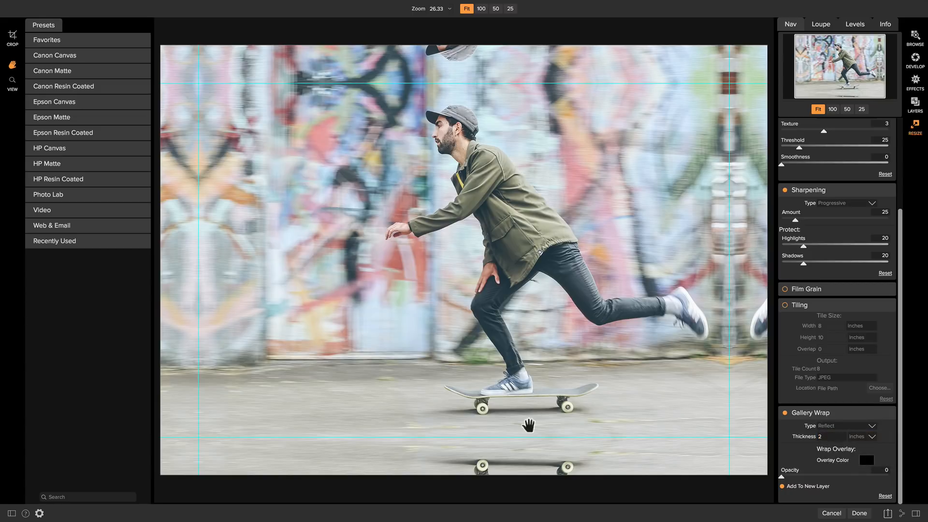
pyautogui.moveTo(501, 471)
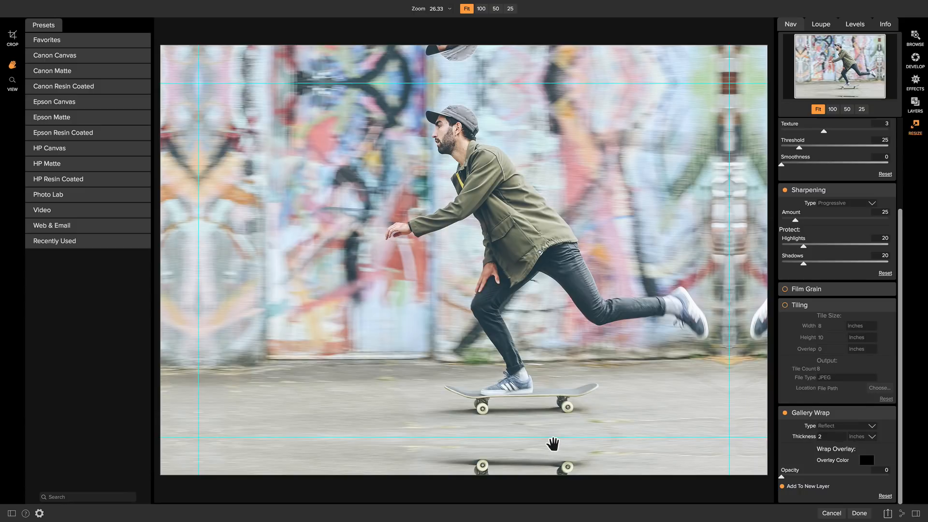
pyautogui.moveTo(554, 444)
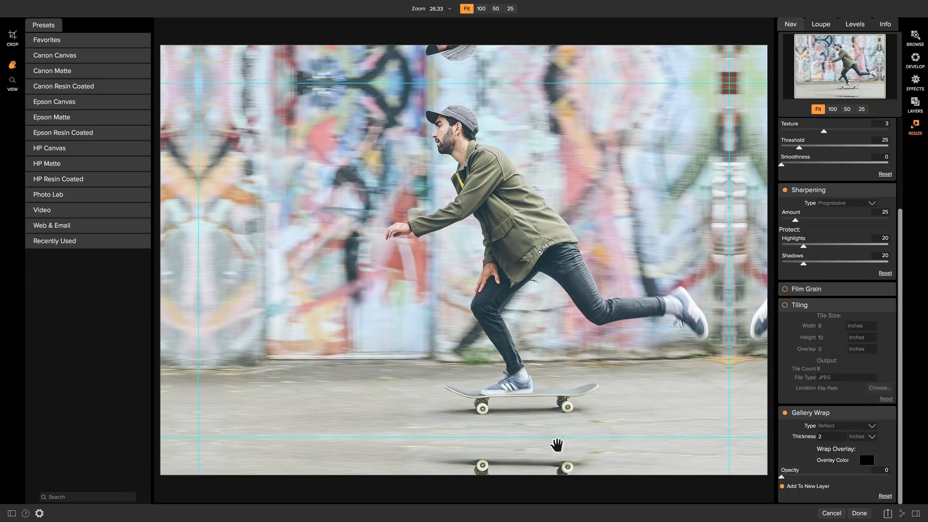
pyautogui.moveTo(833, 428)
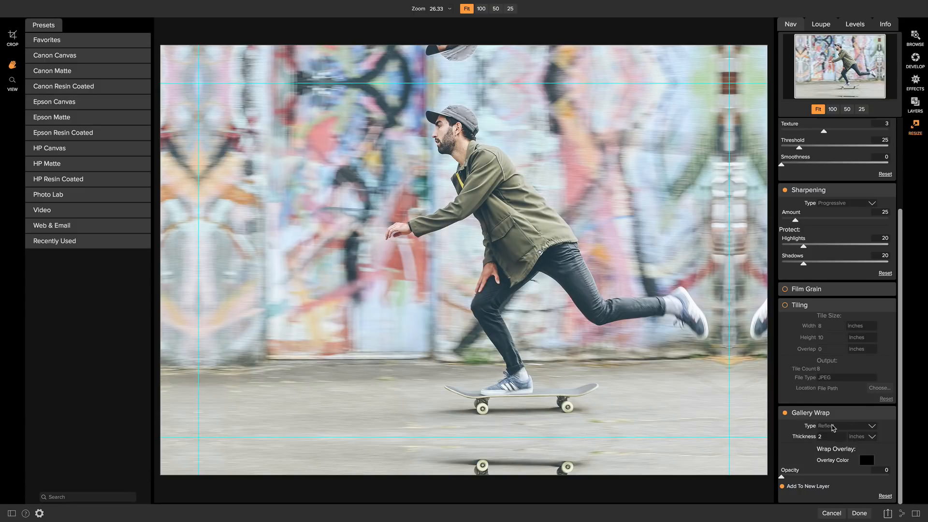
pyautogui.click(847, 425)
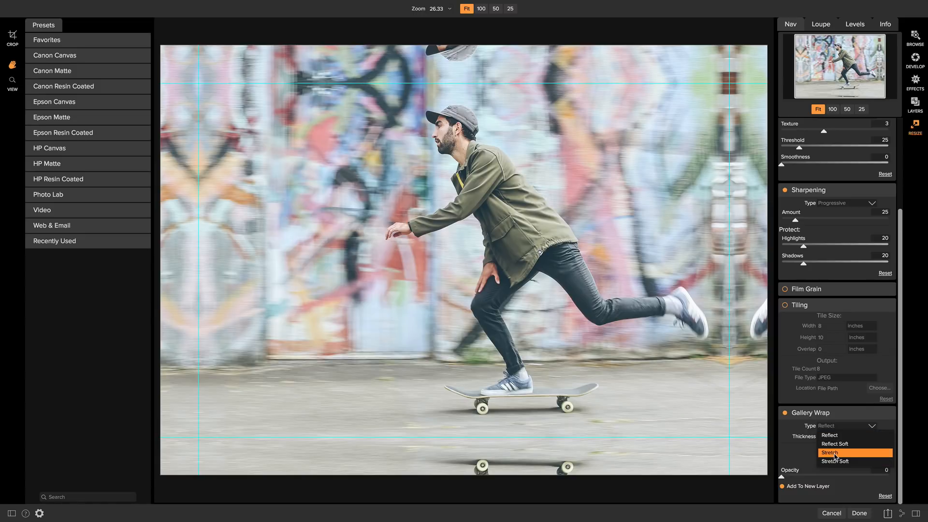
pyautogui.moveTo(846, 455)
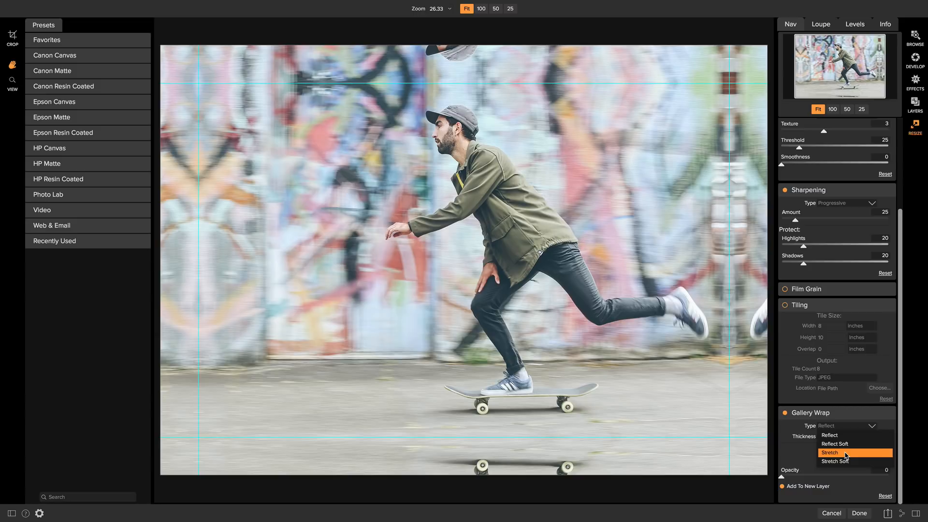
pyautogui.click(830, 453)
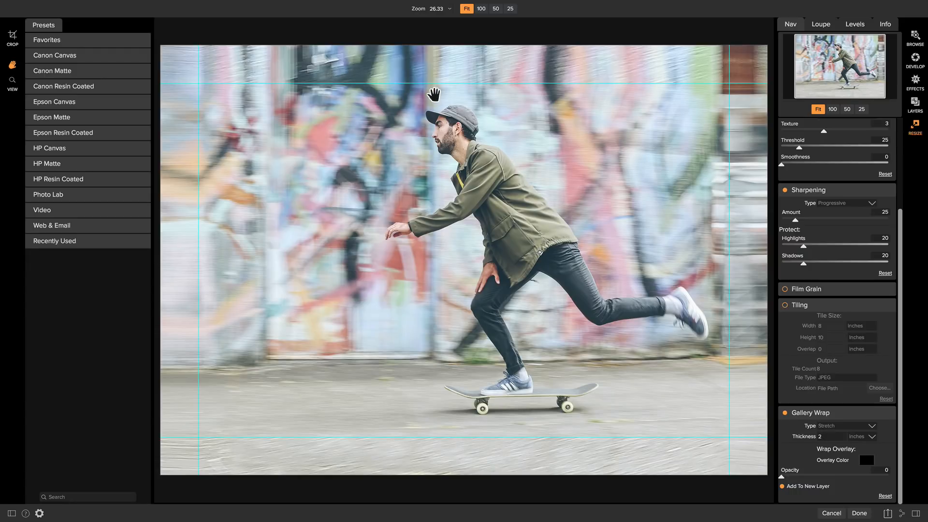
pyautogui.moveTo(167, 112)
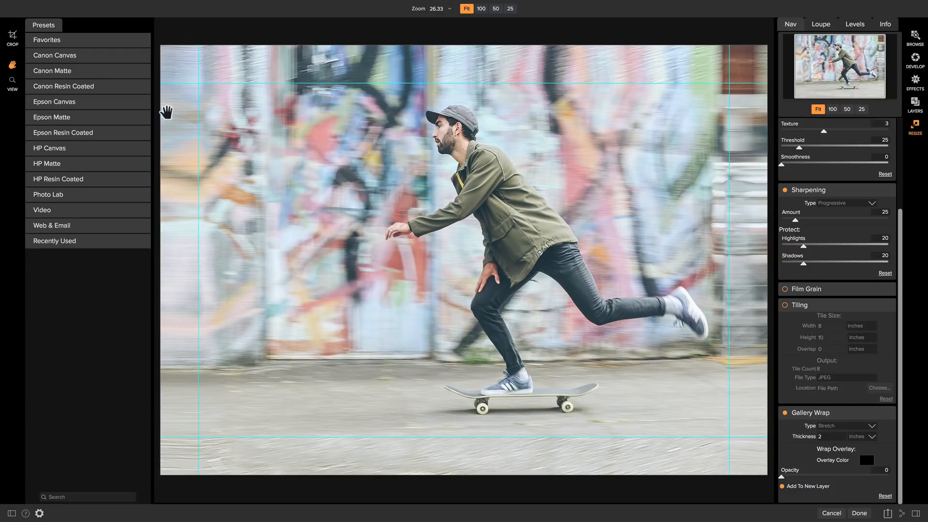
pyautogui.moveTo(707, 37)
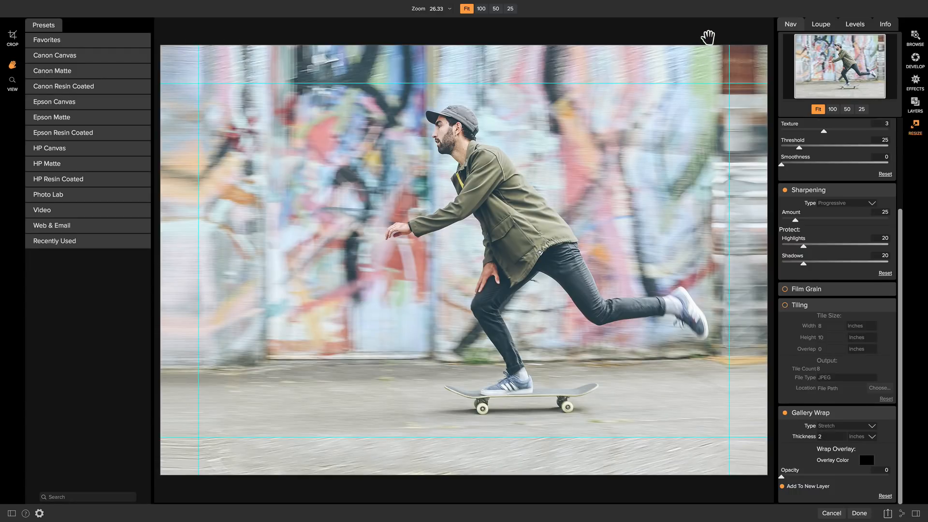
pyautogui.moveTo(603, 42)
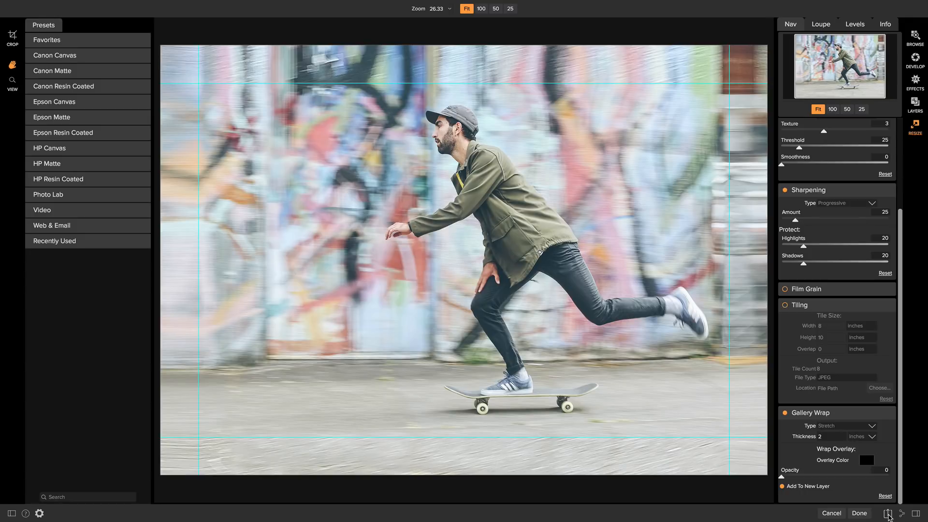
# In Export, enable file renaming and clear the leftover text part of the name.
pyautogui.click(887, 512)
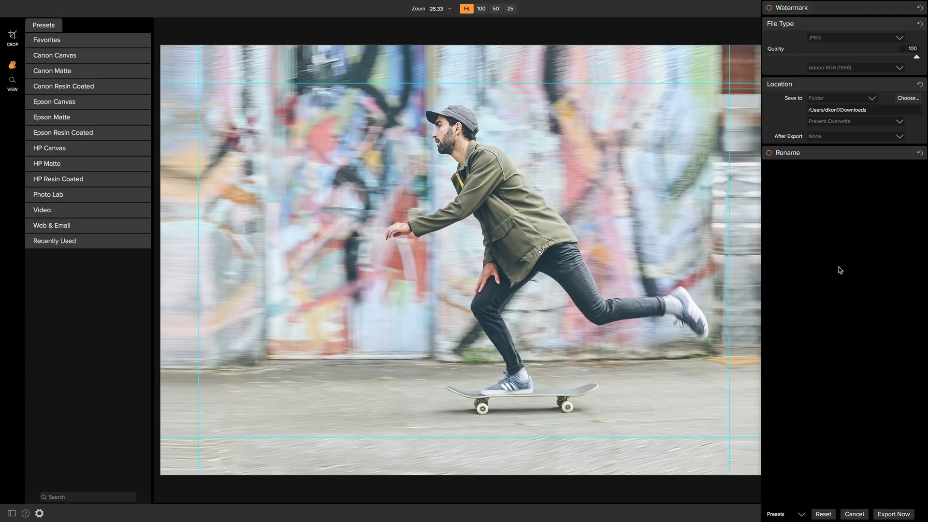
pyautogui.moveTo(832, 46)
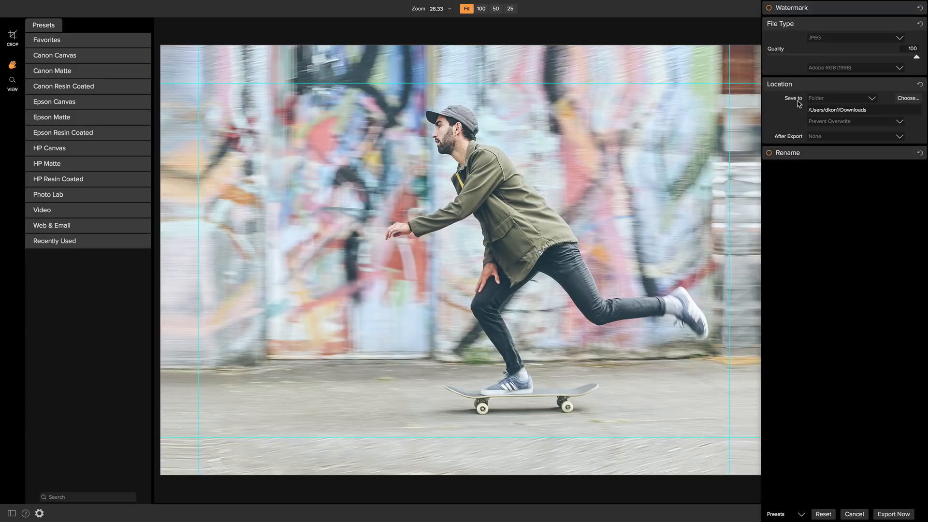
pyautogui.moveTo(807, 98)
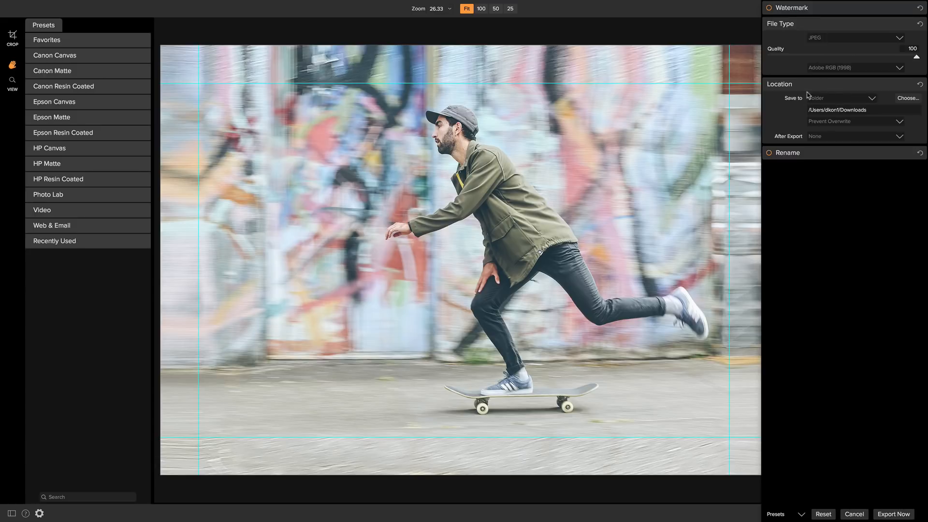
pyautogui.moveTo(796, 131)
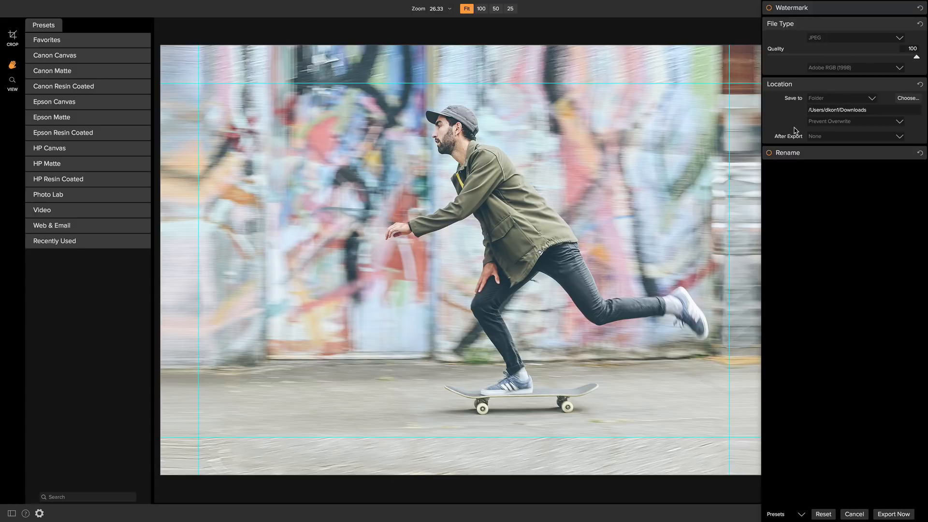
pyautogui.click(769, 152)
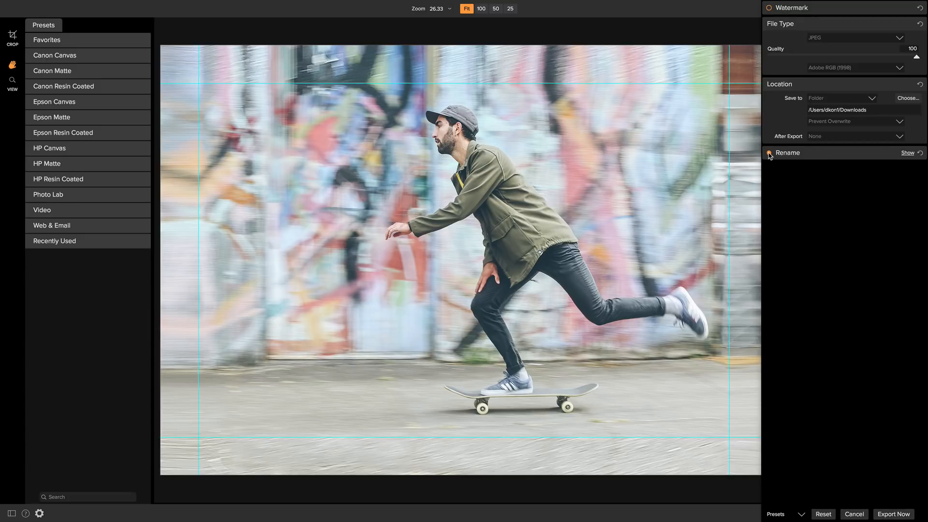
pyautogui.click(769, 153)
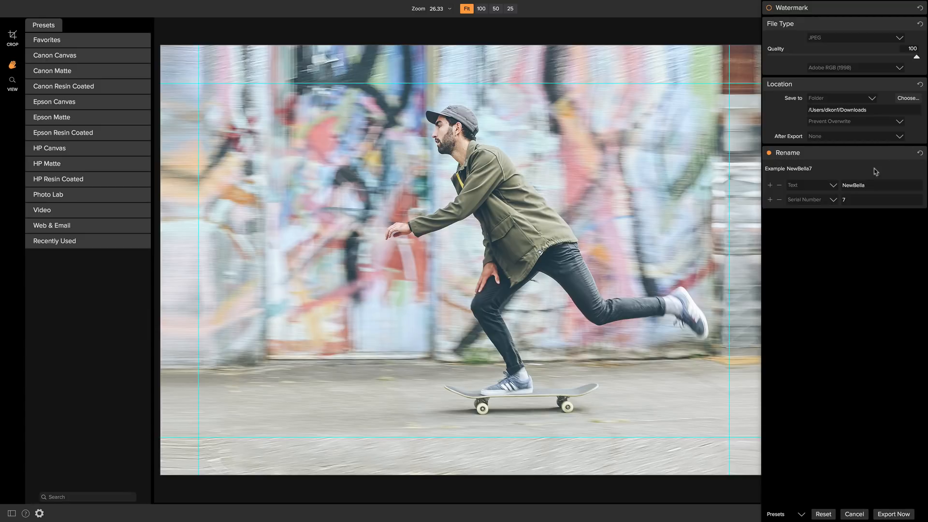
pyautogui.click(779, 184)
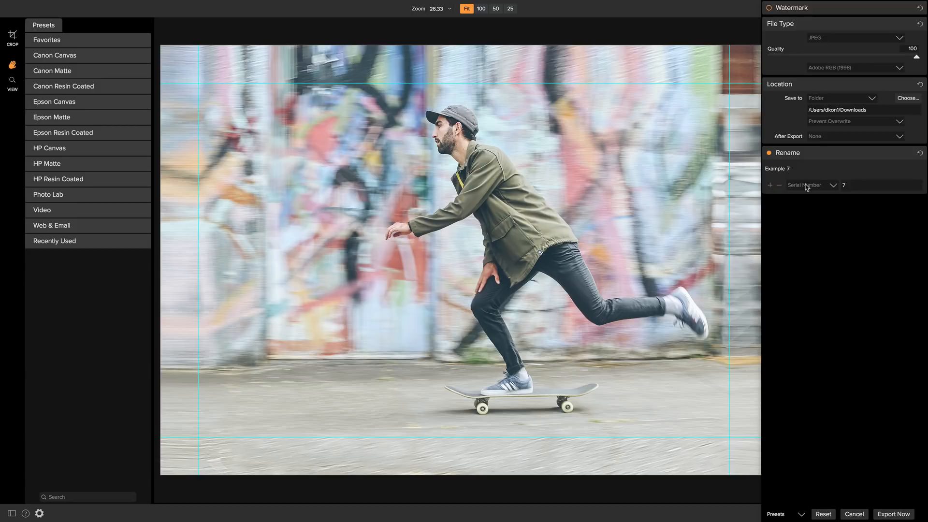
# Build the name as Current Name followed by custom text 'Nick Skate Print'.
pyautogui.click(814, 184)
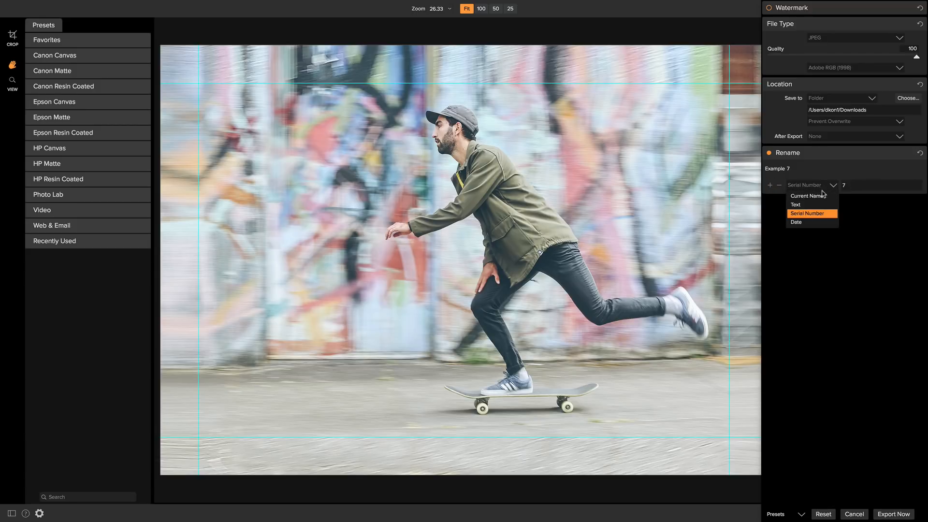
pyautogui.click(806, 195)
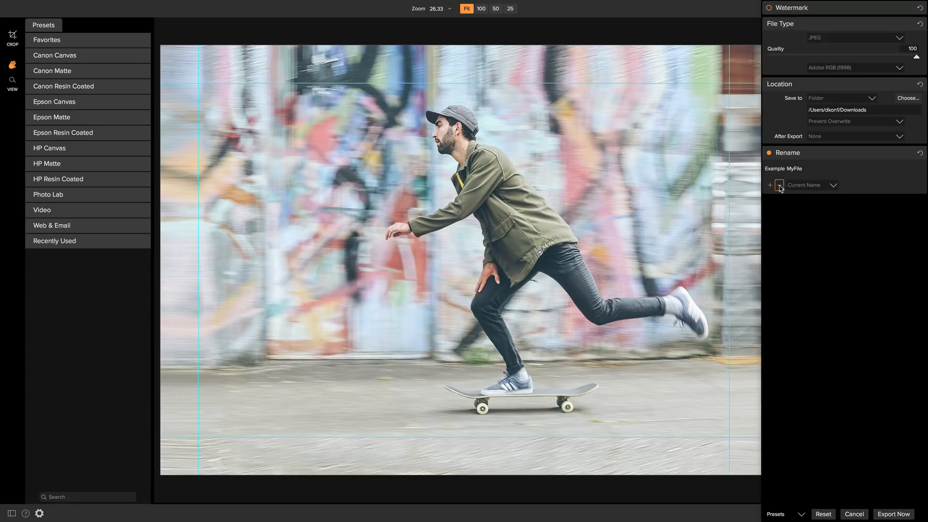
pyautogui.click(770, 185)
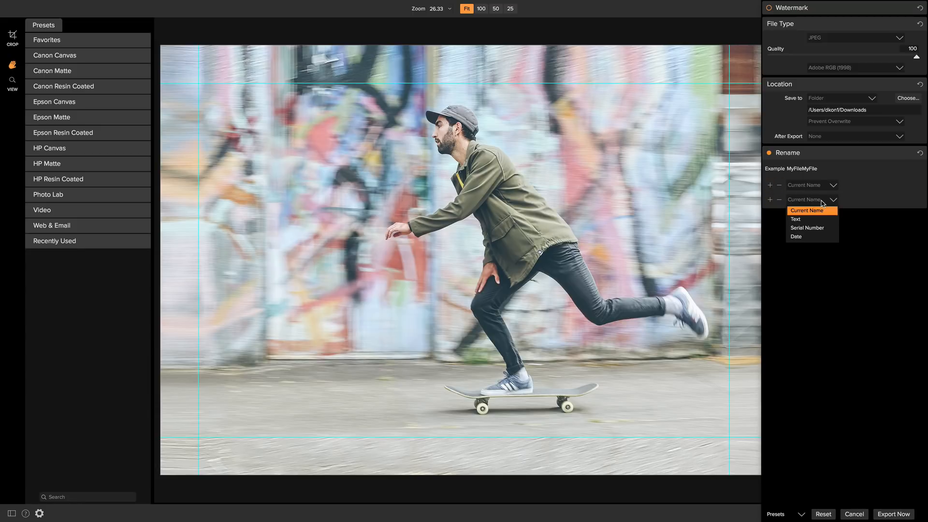
pyautogui.click(796, 219)
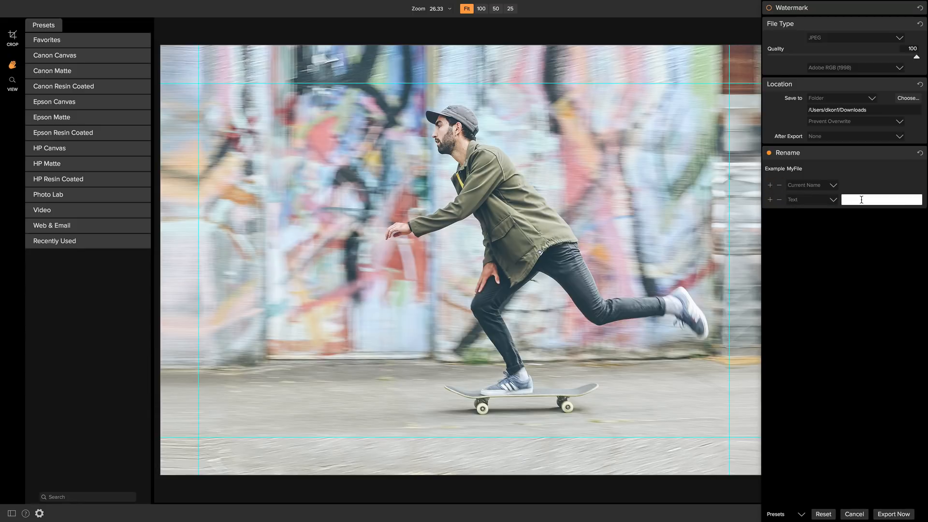
pyautogui.write('Nick Skate Print')
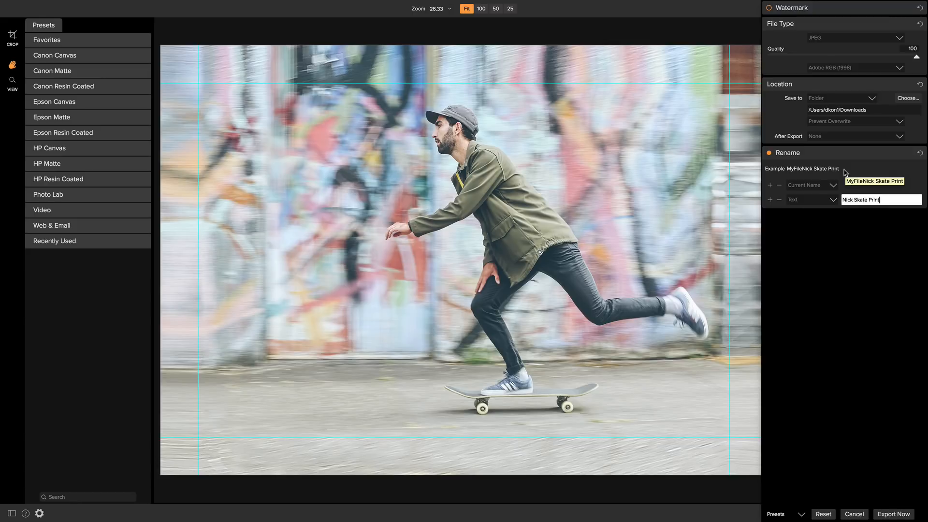
pyautogui.moveTo(849, 236)
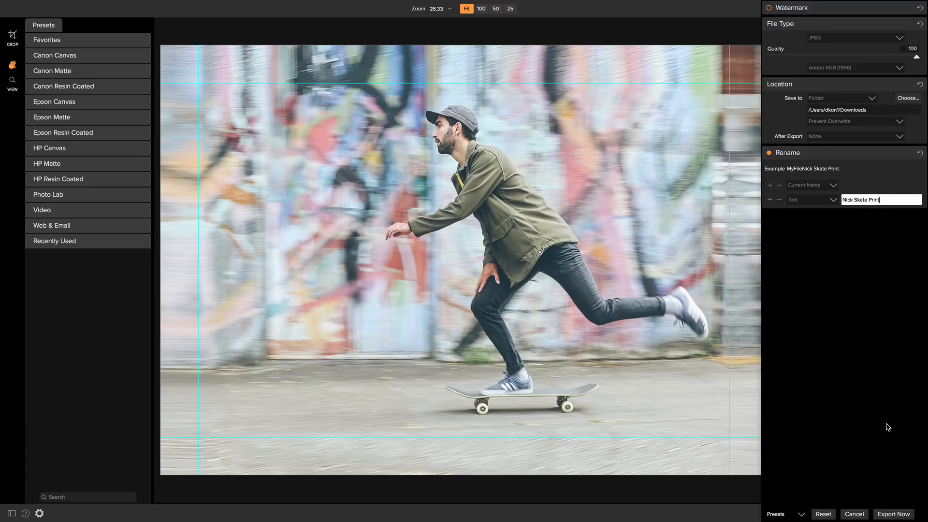
pyautogui.moveTo(848, 269)
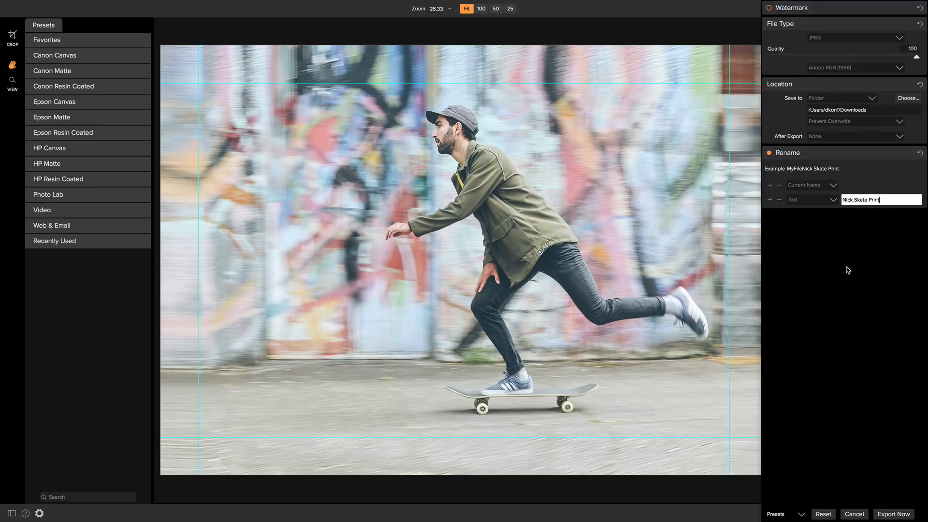